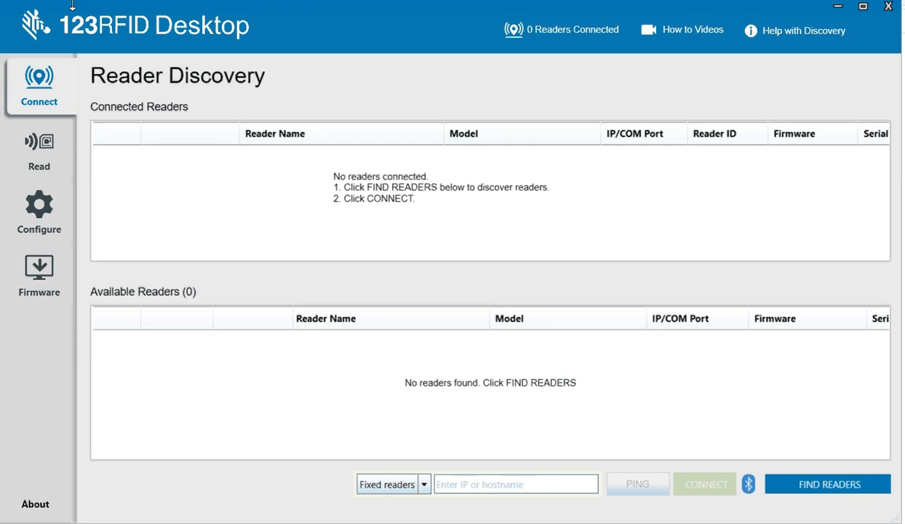
mouse_move(37, 510)
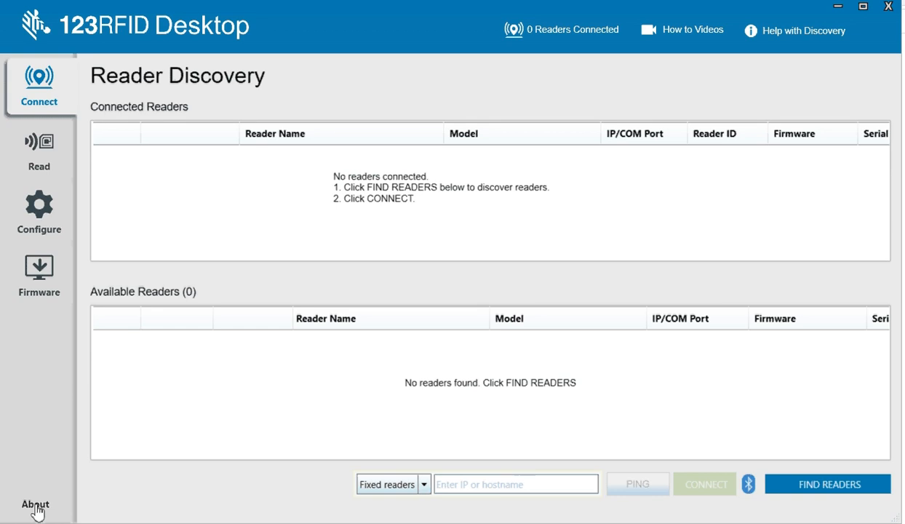
Step: Check the version information, then connect the discovered USB reader on COM19
left_click(35, 502)
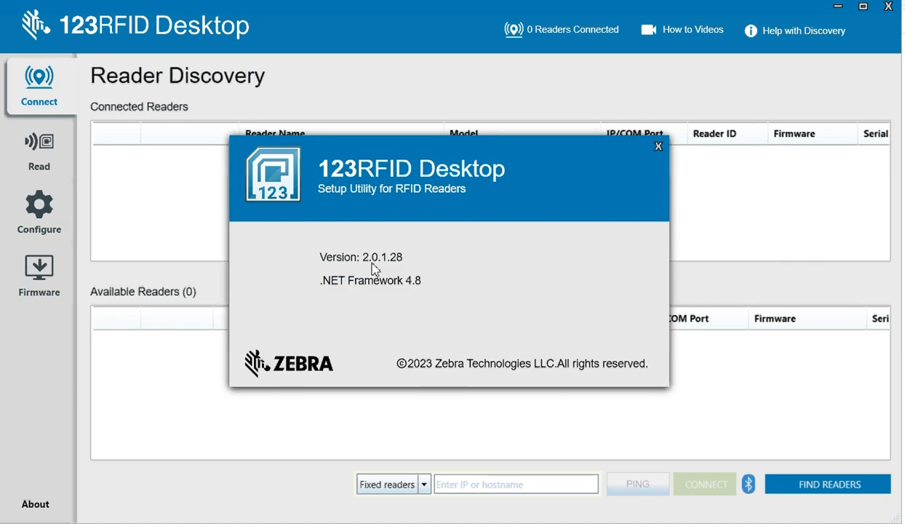
left_click(658, 147)
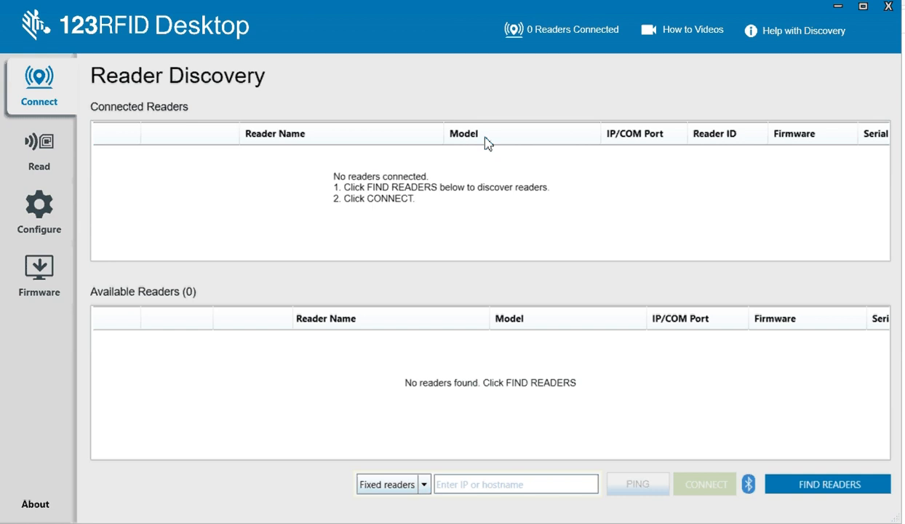
mouse_move(460, 102)
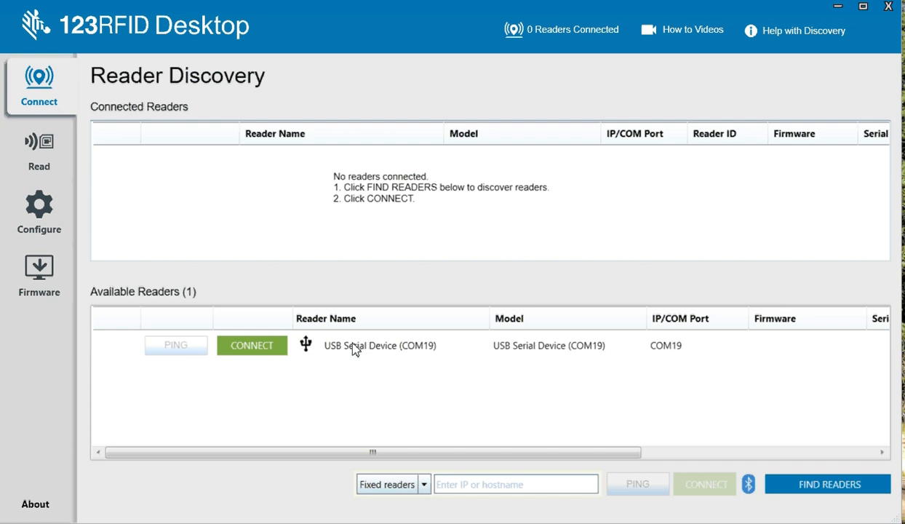
left_click(252, 345)
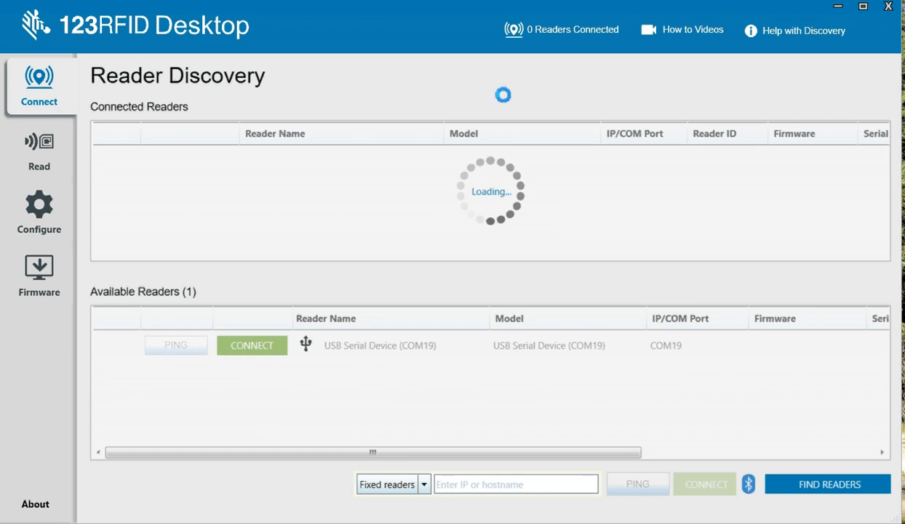
left_click(252, 345)
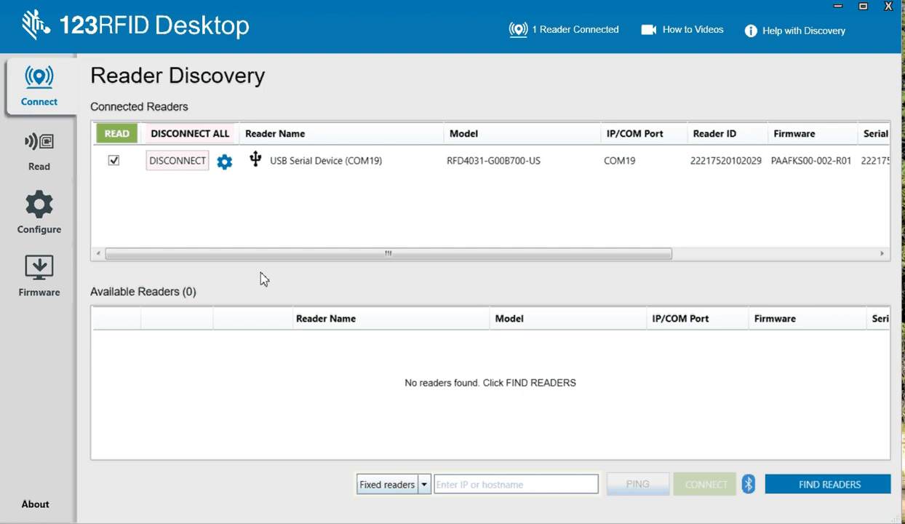
mouse_move(810, 188)
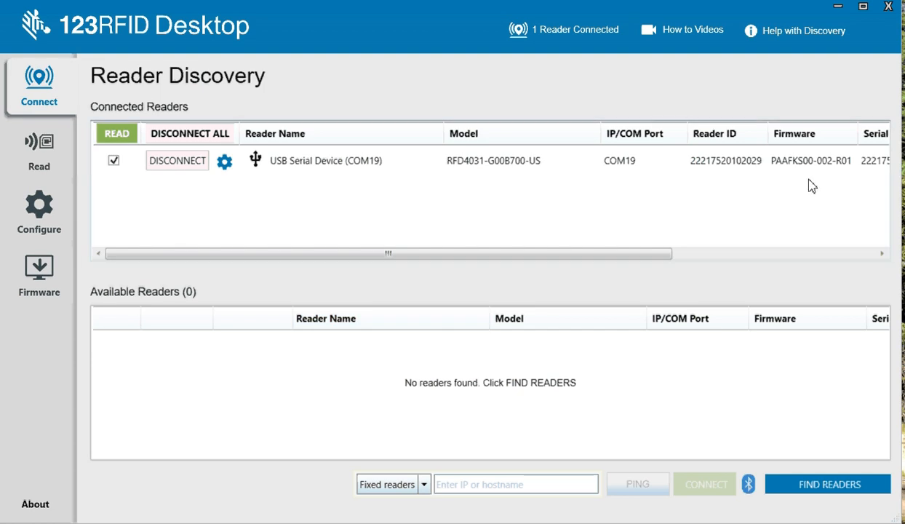
mouse_move(817, 179)
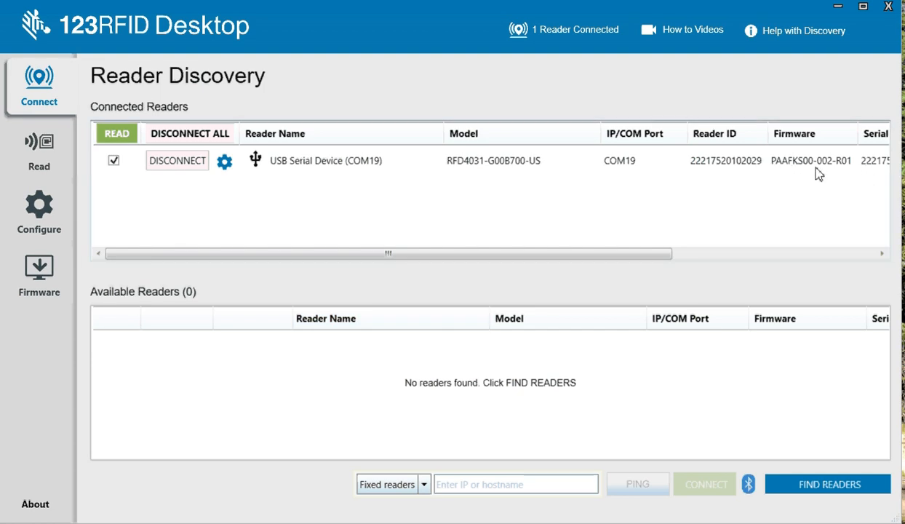
mouse_move(838, 172)
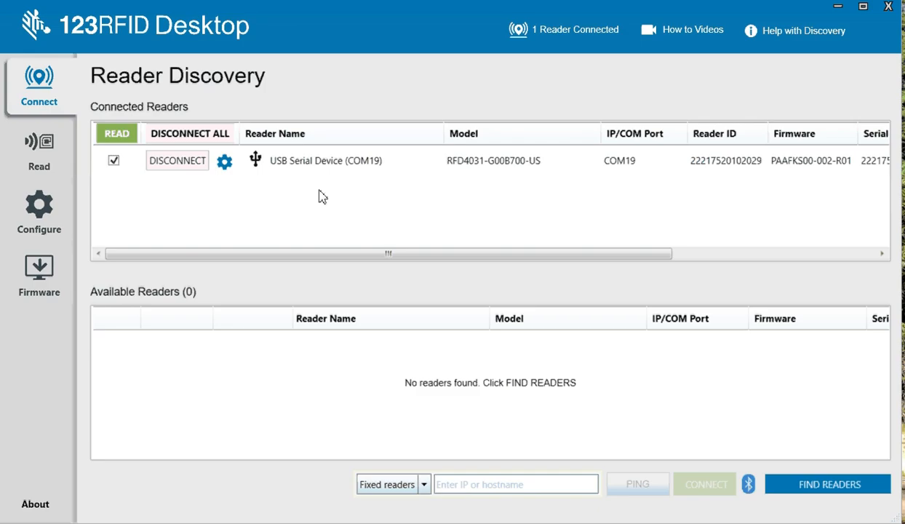
Step: Start a firmware update on the COM19 reader with SAAFKS00-005-R00E0.DAT
left_click(39, 272)
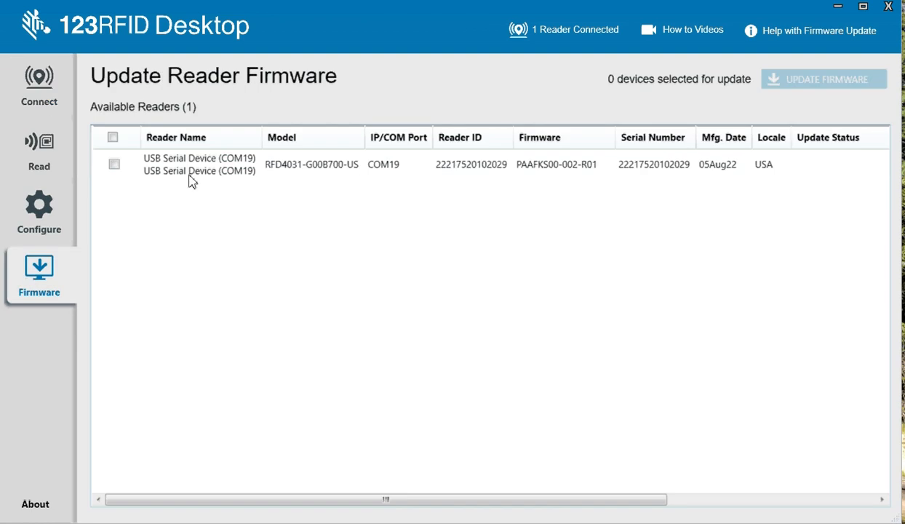
left_click(112, 163)
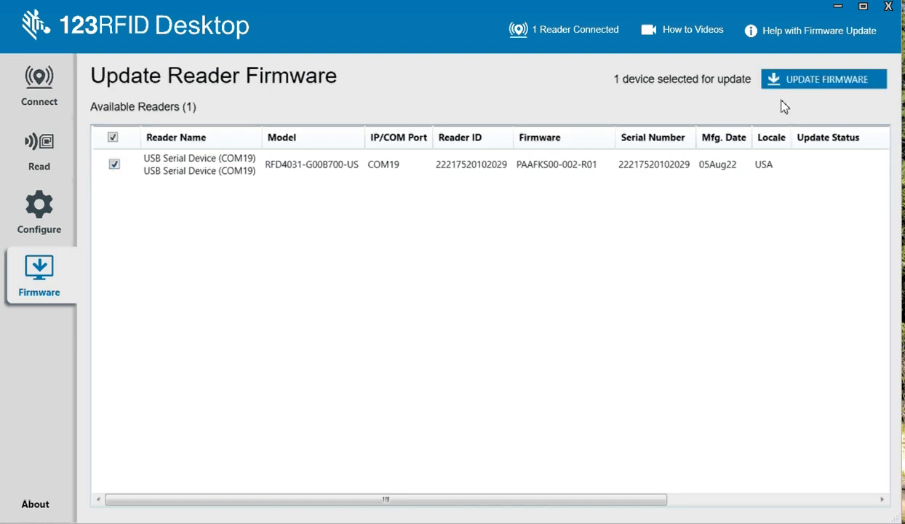
left_click(823, 78)
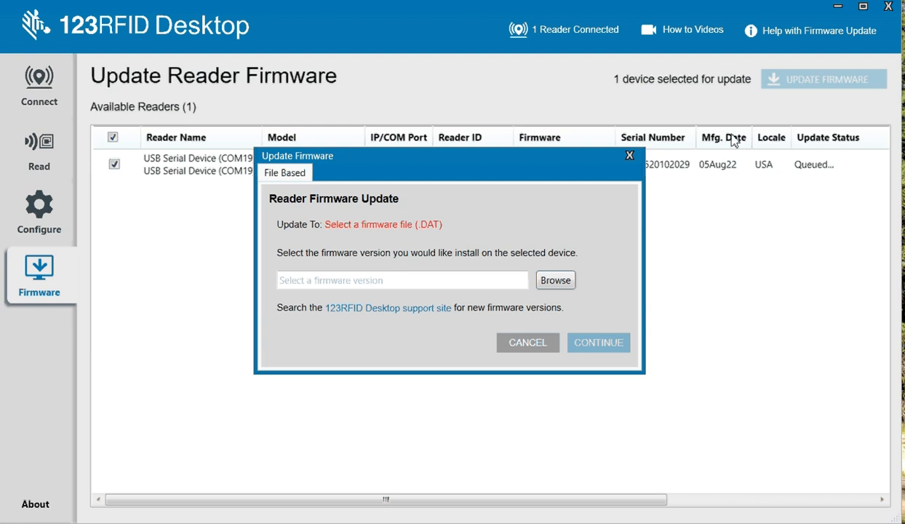
left_click(555, 280)
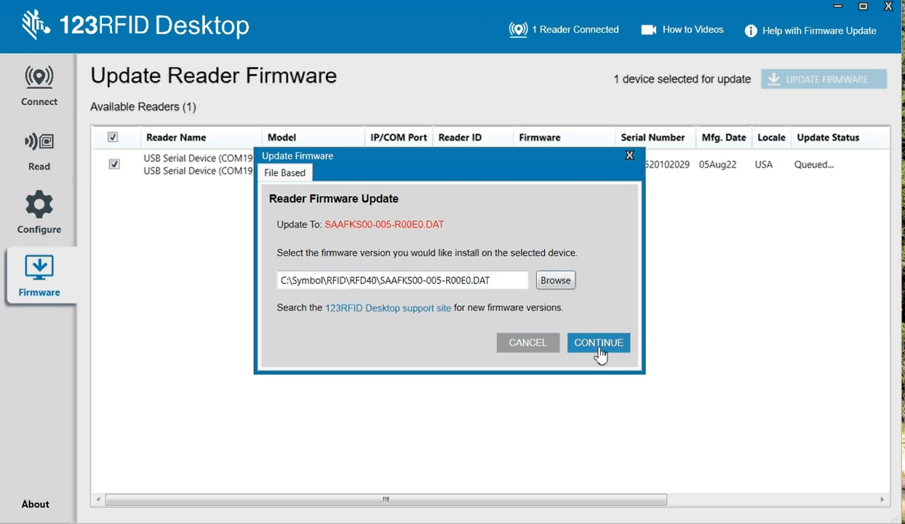
left_click(598, 342)
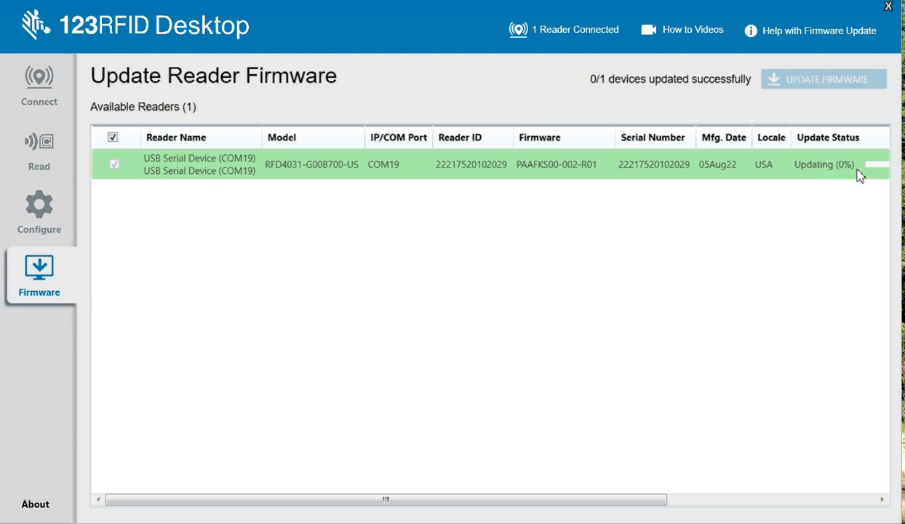
mouse_move(213, 115)
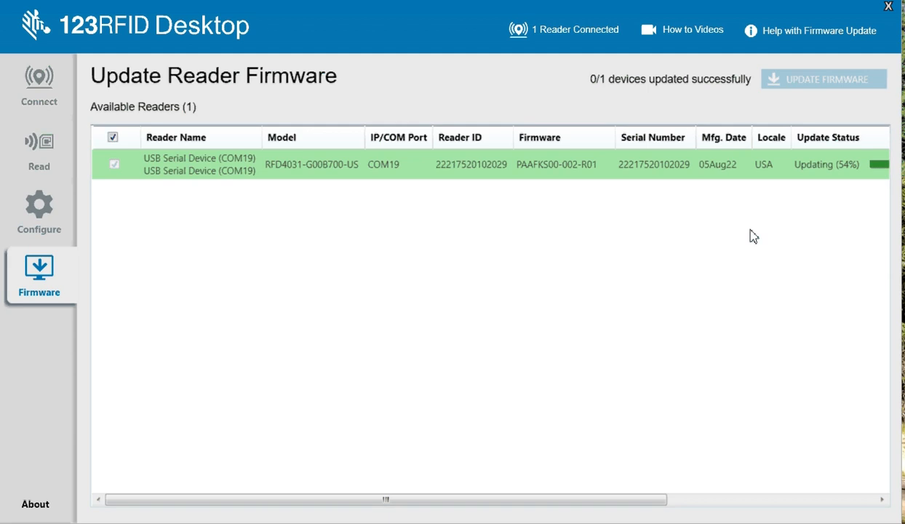
mouse_move(831, 191)
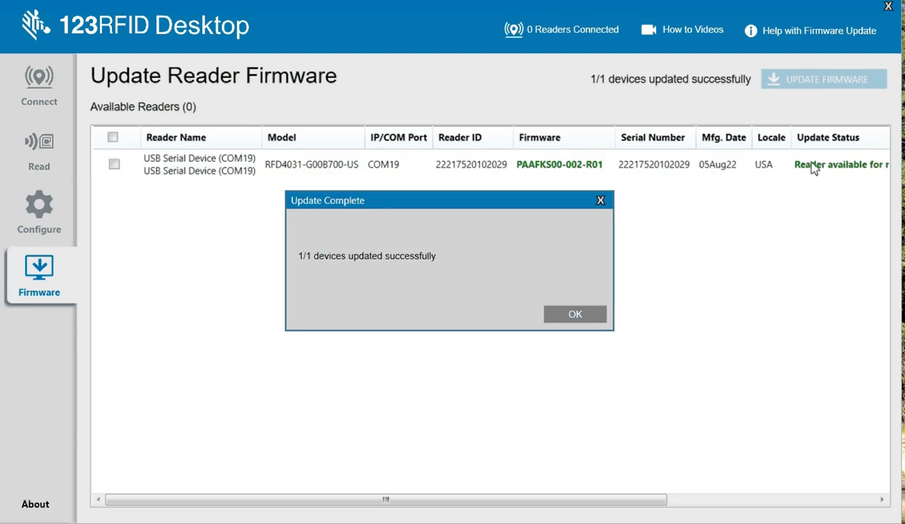
Step: Dismiss the update-complete message and attempt to connect the reader now on COM22
left_click(575, 313)
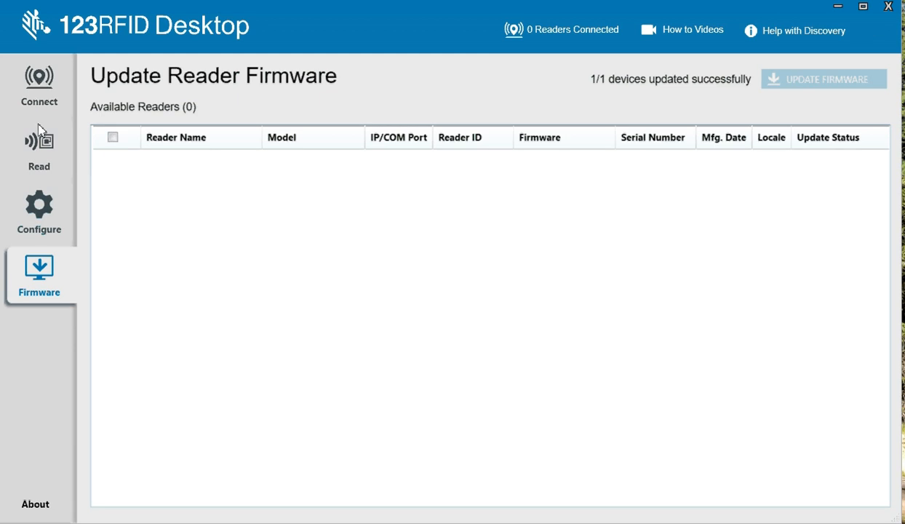
left_click(39, 76)
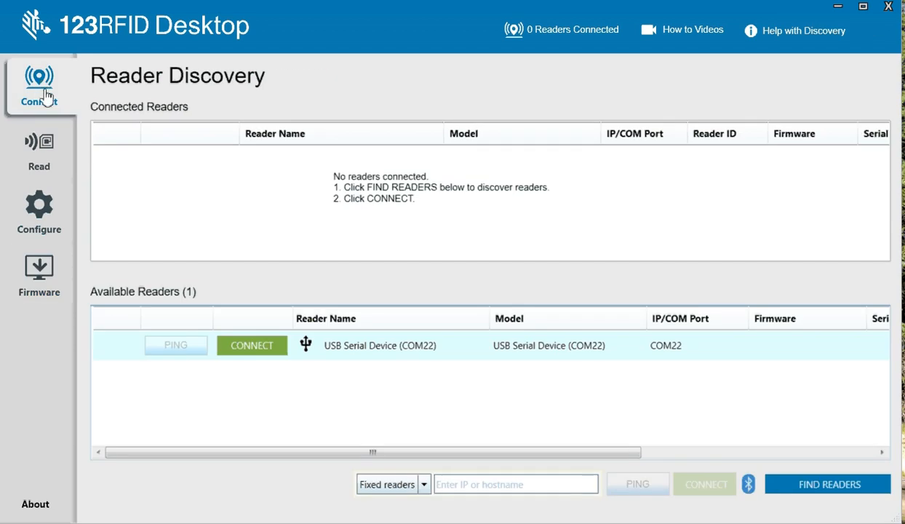
left_click(251, 345)
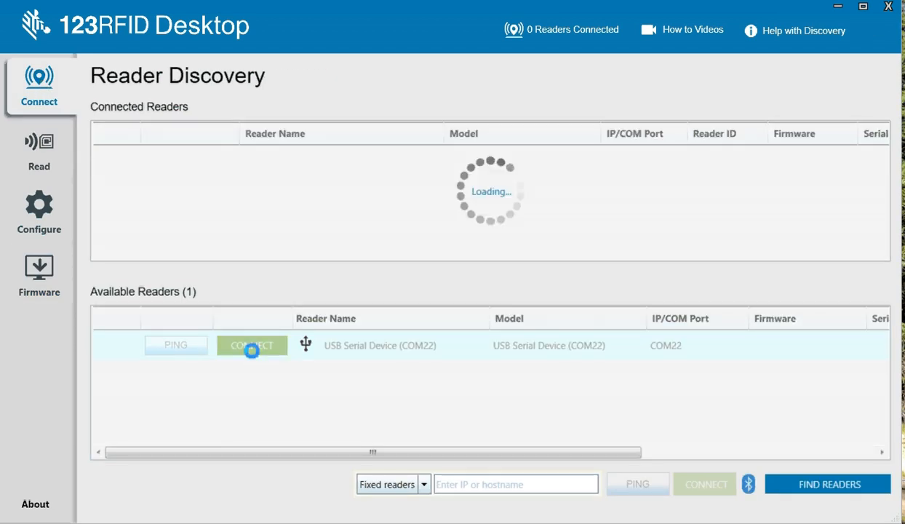
left_click(251, 345)
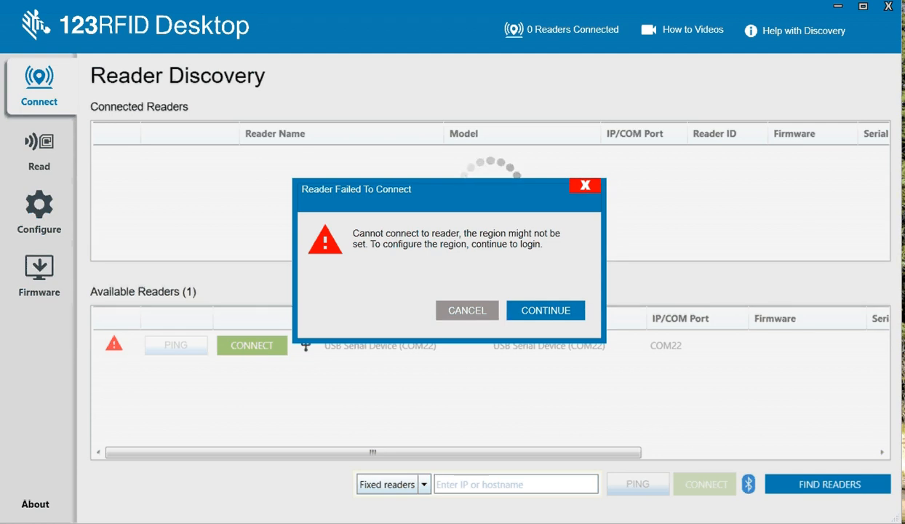
mouse_move(372, 225)
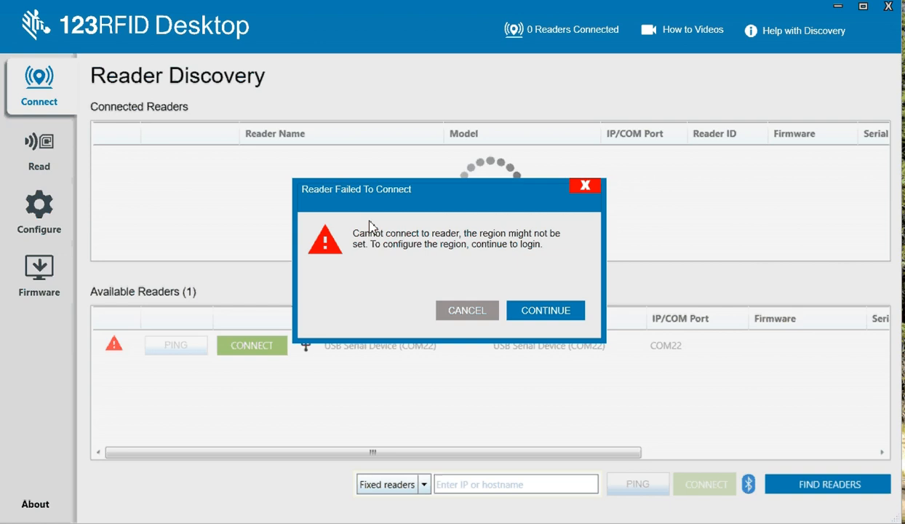
Step: Set the COM22 reader's region of operation to United States
left_click(545, 310)
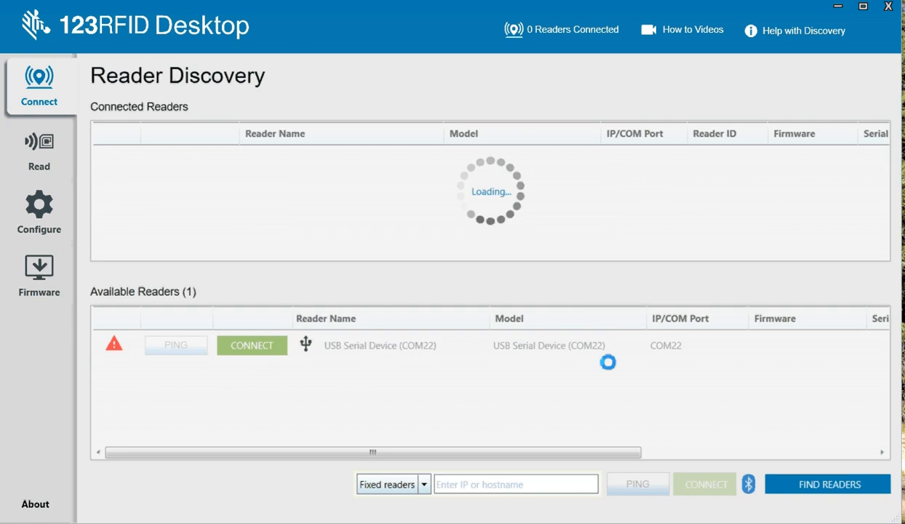
left_click(252, 345)
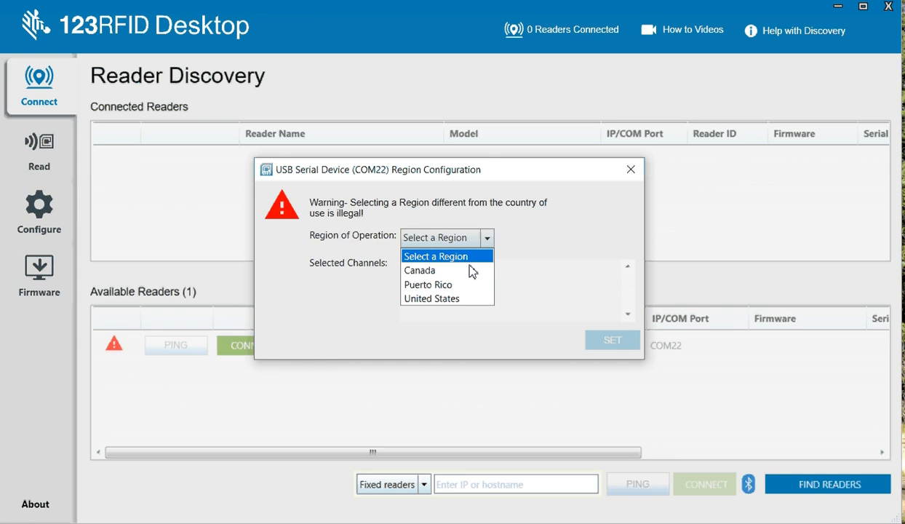
left_click(428, 298)
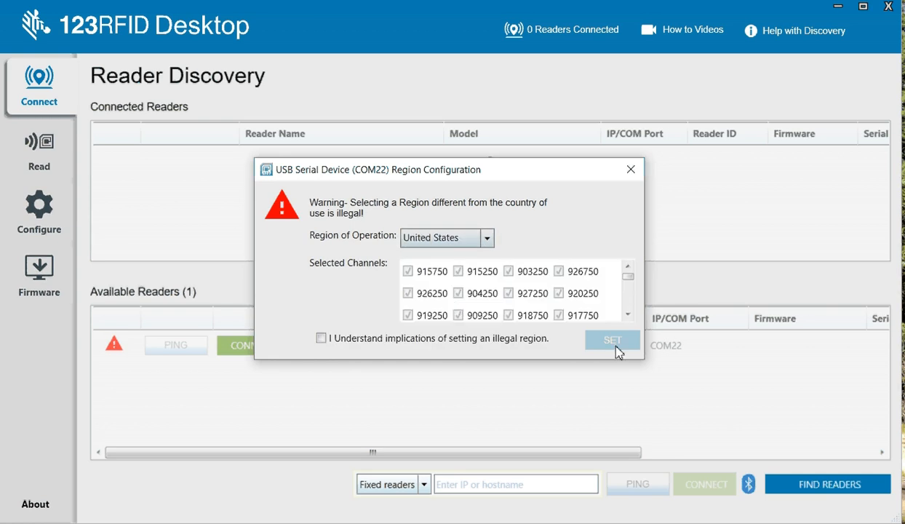
left_click(613, 340)
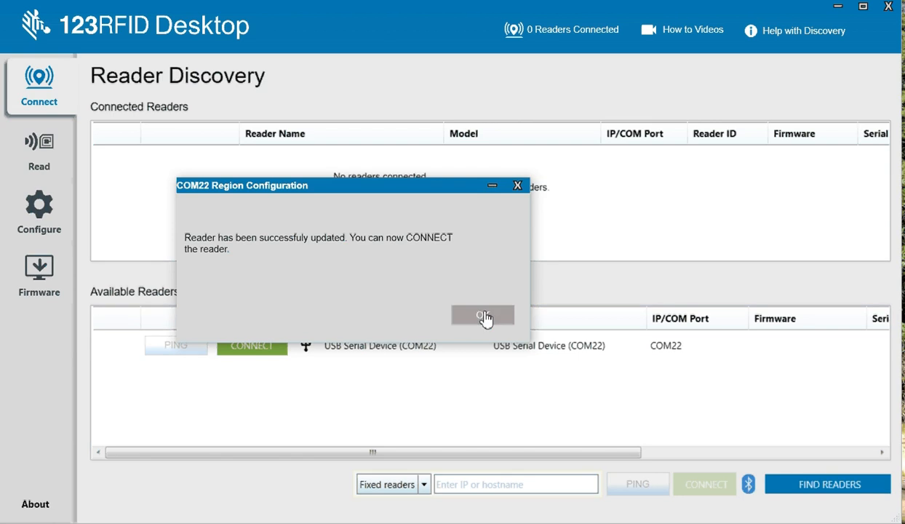
Step: Connect the COM22 reader and view it on the firmware update page with USA locale
left_click(483, 315)
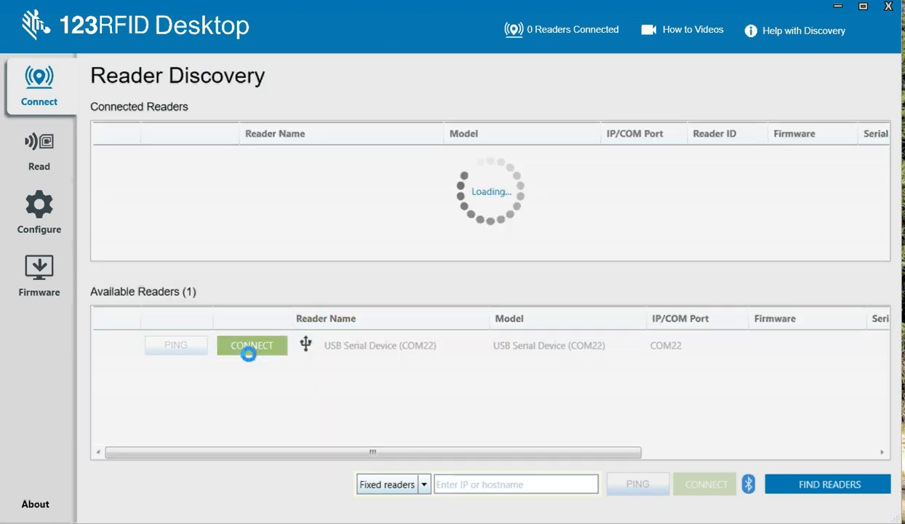
left_click(252, 345)
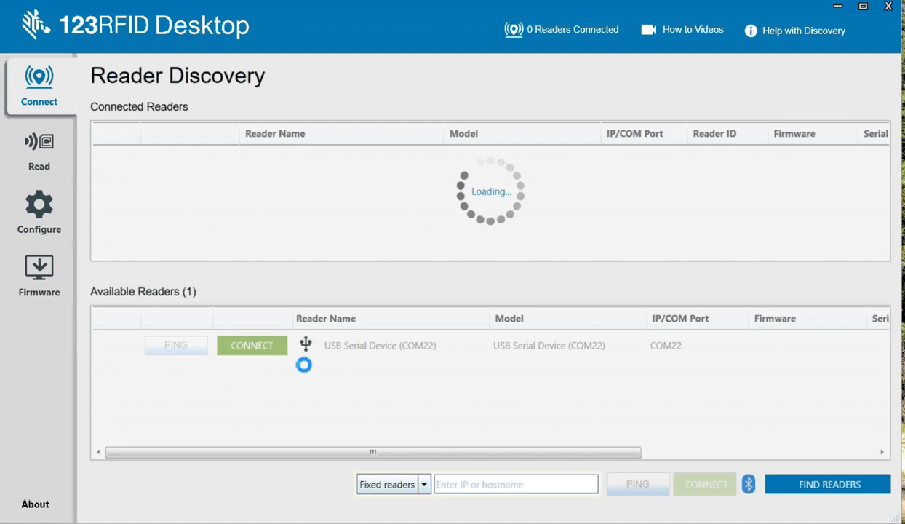
left_click(252, 344)
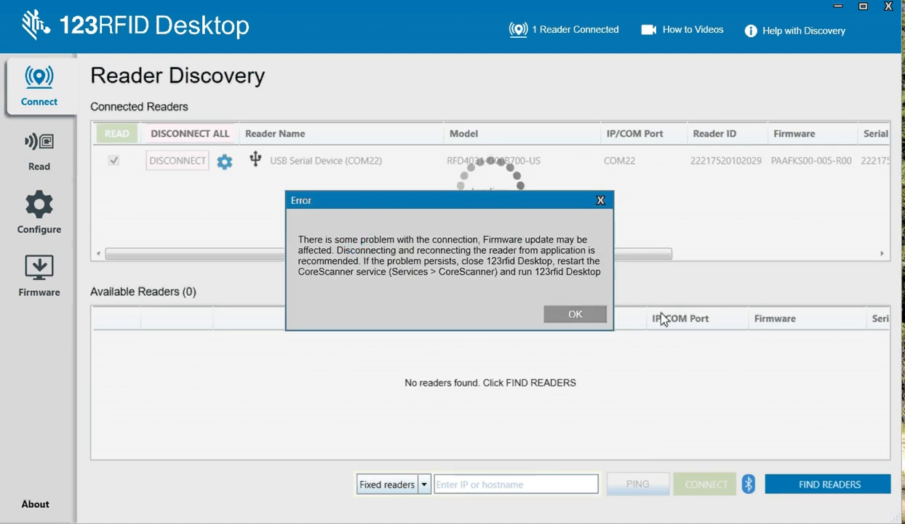
left_click(574, 314)
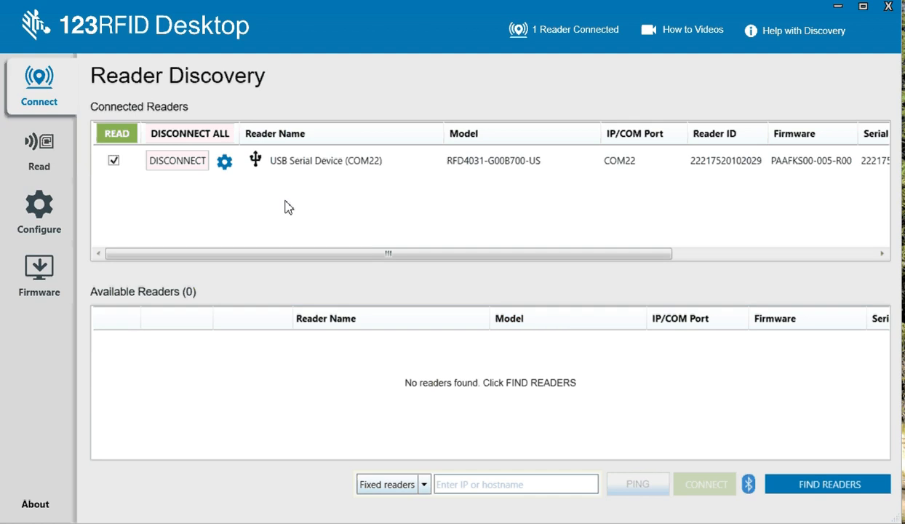
mouse_move(236, 209)
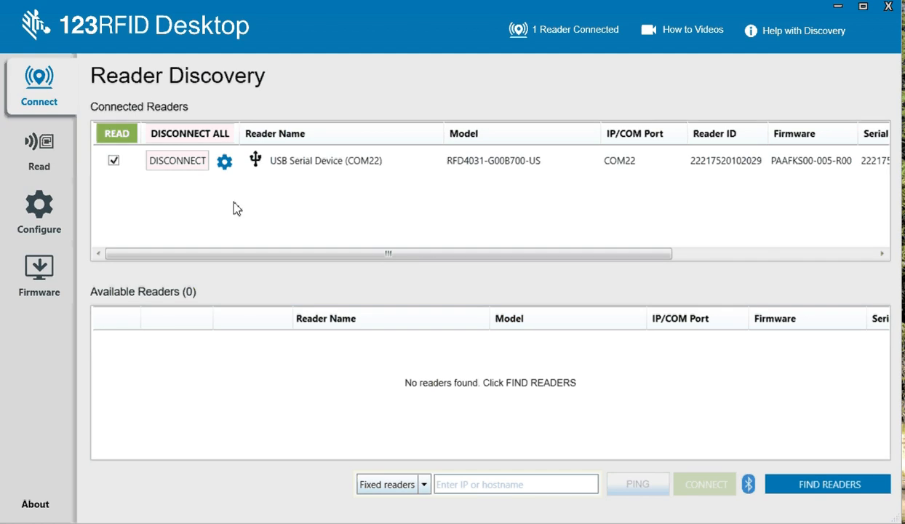
left_click(37, 266)
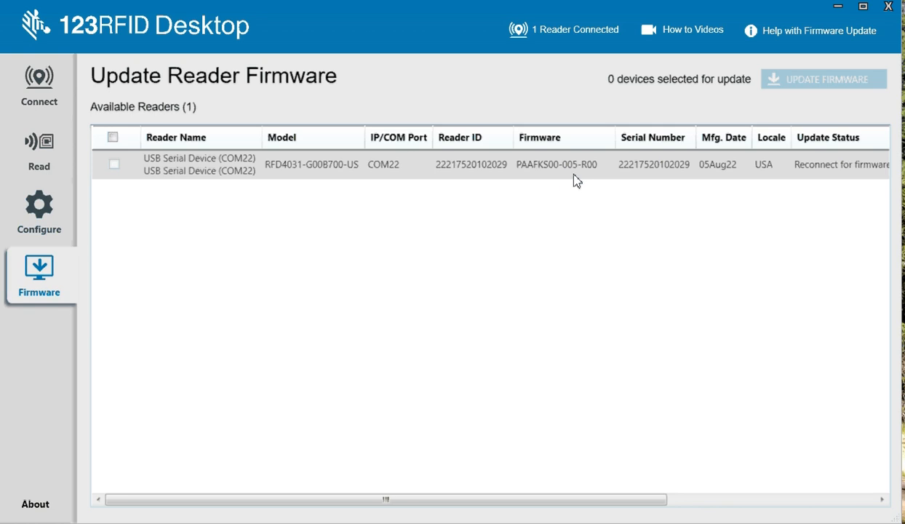
Step: Glance at offline device configuration, then choose the connected COM22 reader to configure
left_click(38, 206)
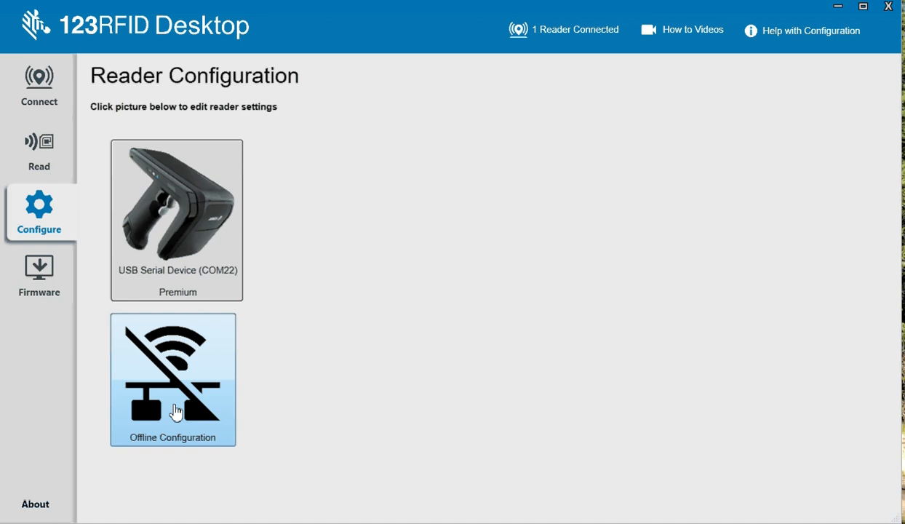
left_click(174, 379)
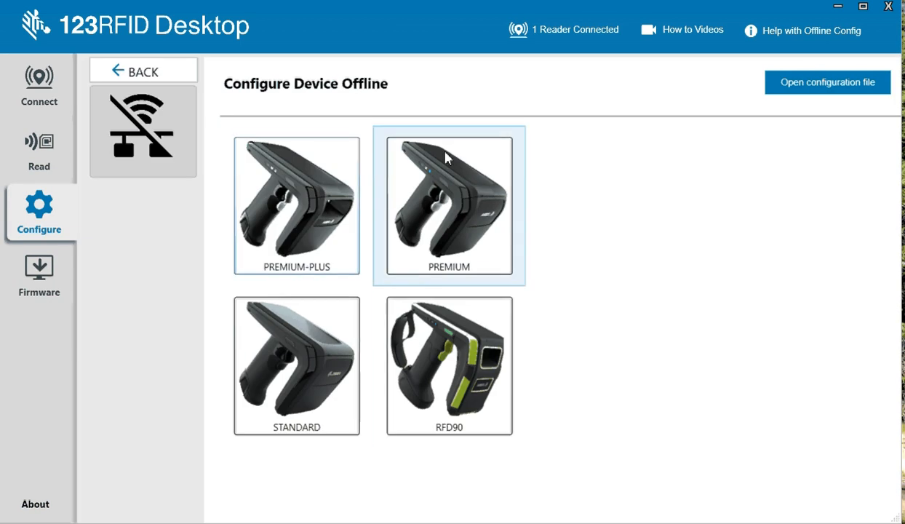
mouse_move(461, 376)
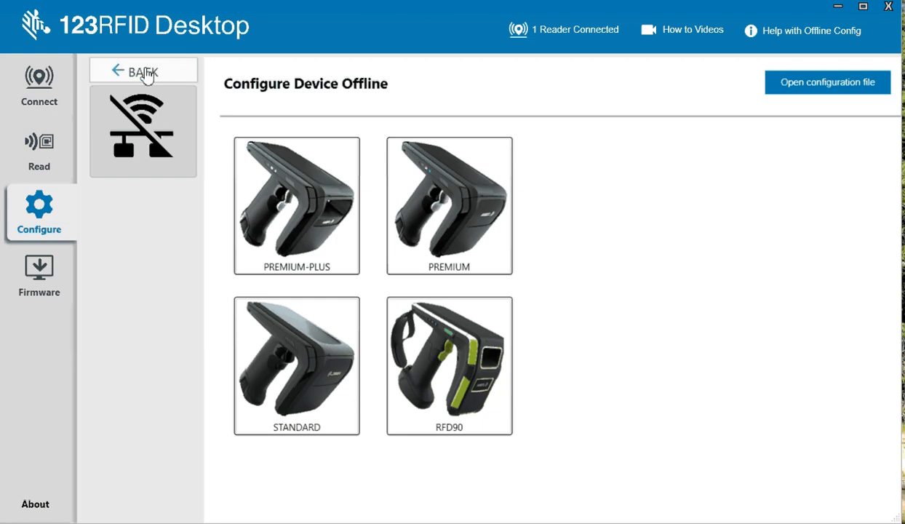
left_click(143, 70)
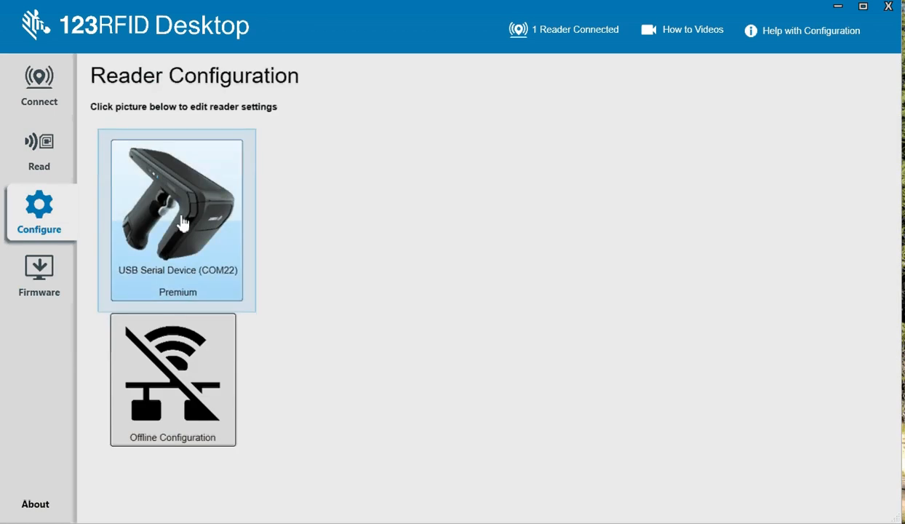
left_click(177, 218)
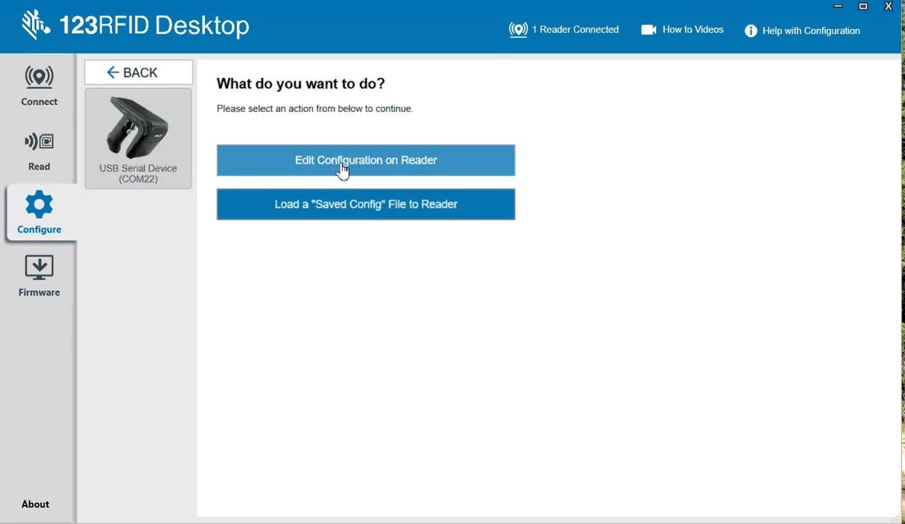
Step: Review the on-reader general and region settings, ending on antenna port settings at 27 dBm
left_click(365, 160)
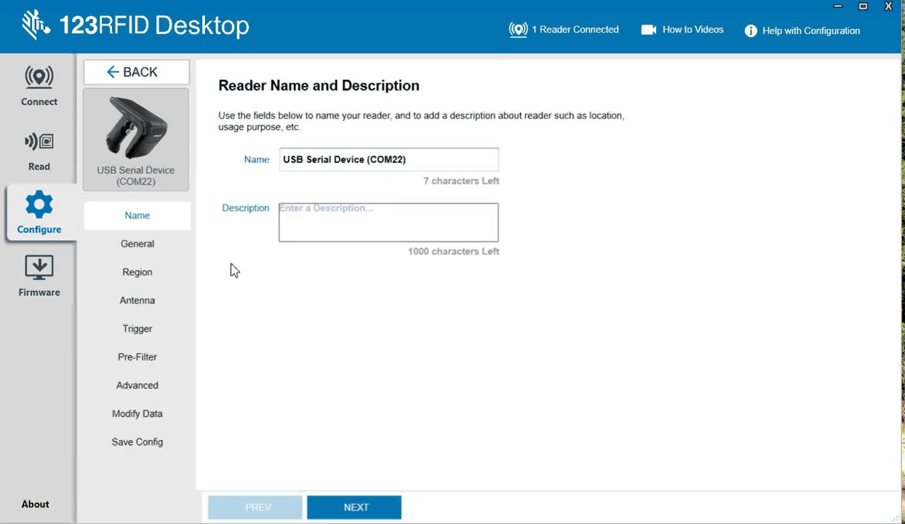
left_click(137, 244)
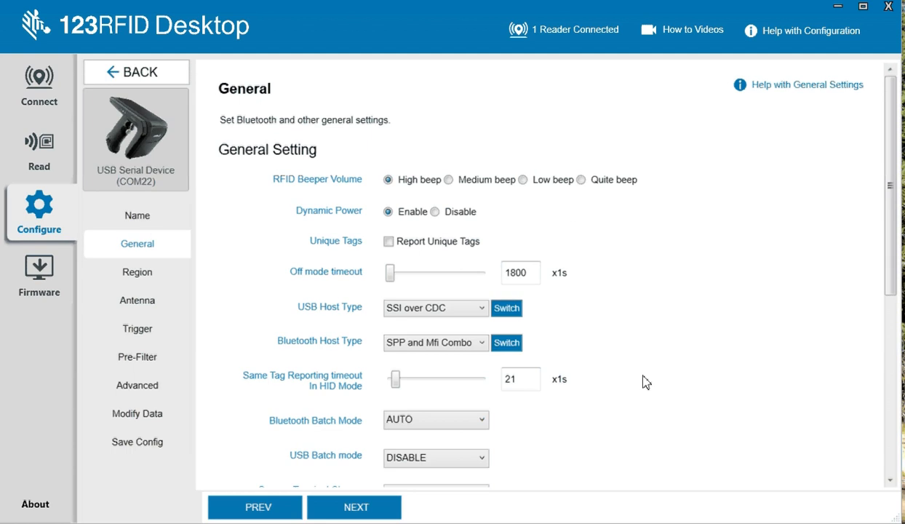
scroll("down", 3)
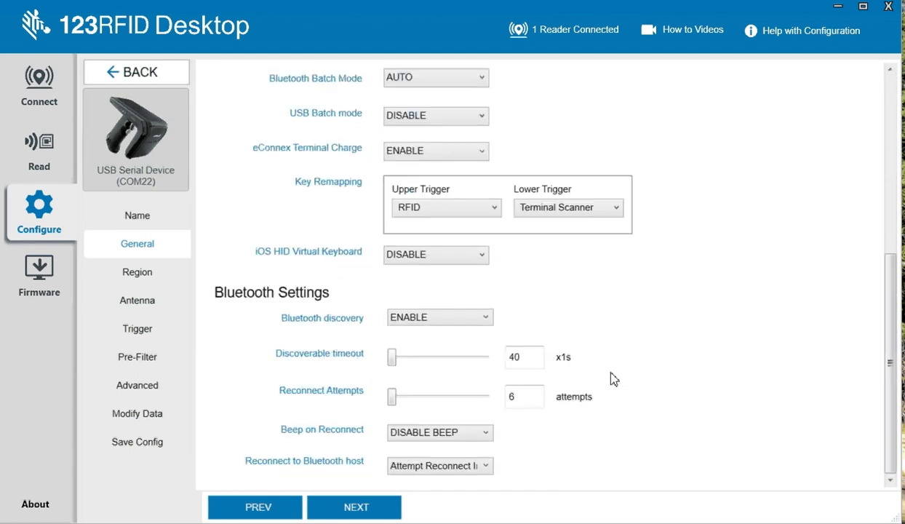
mouse_move(314, 313)
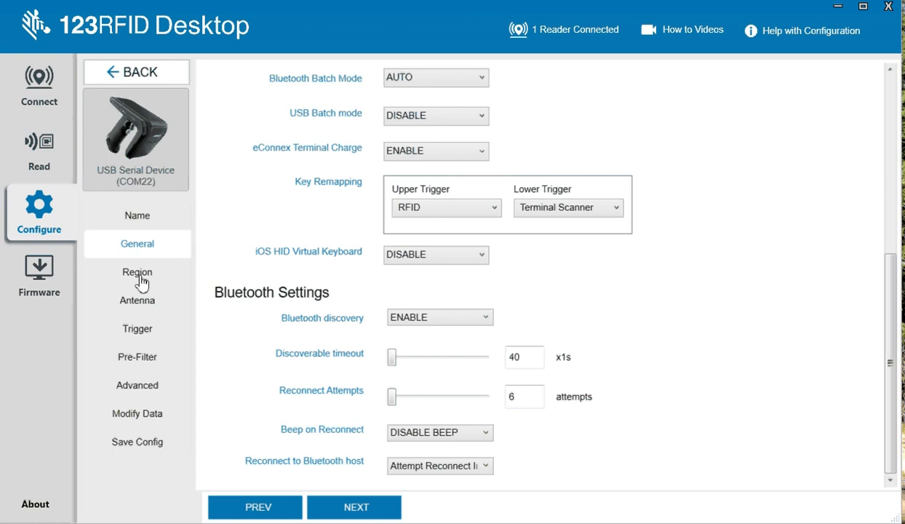
left_click(137, 272)
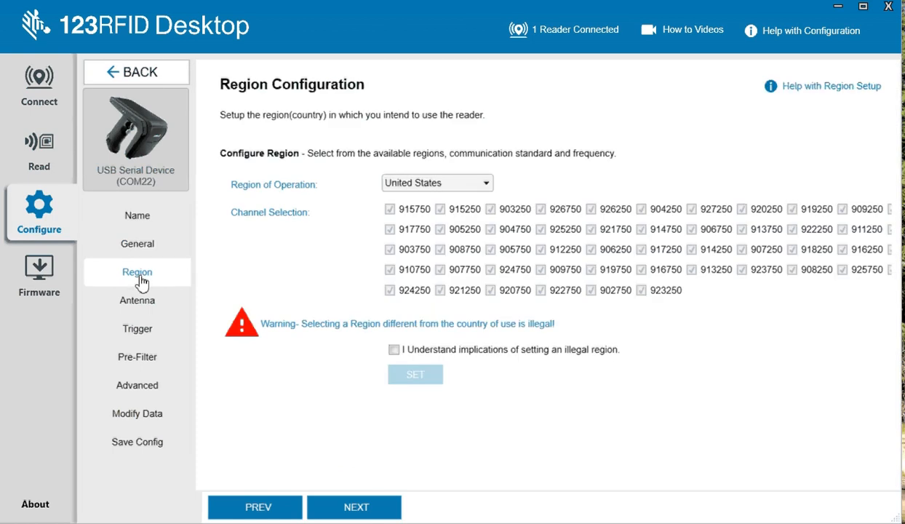
left_click(137, 300)
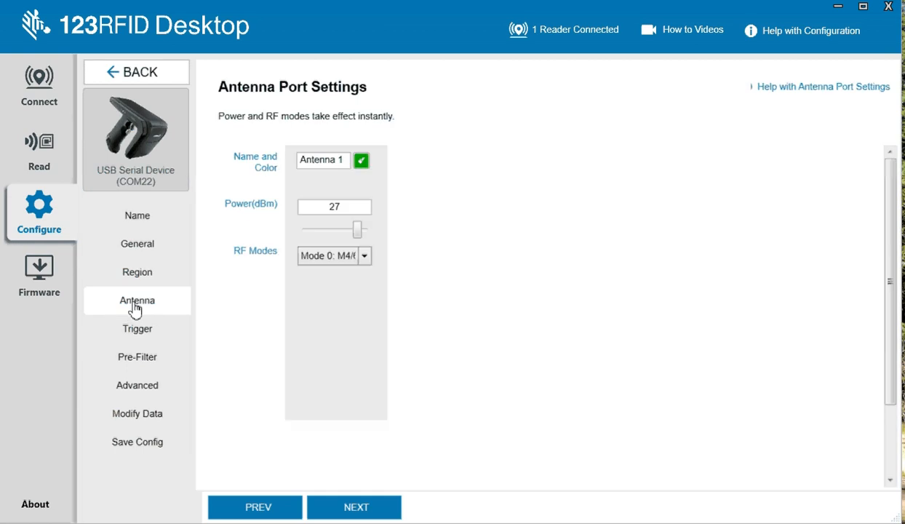
mouse_move(70, 156)
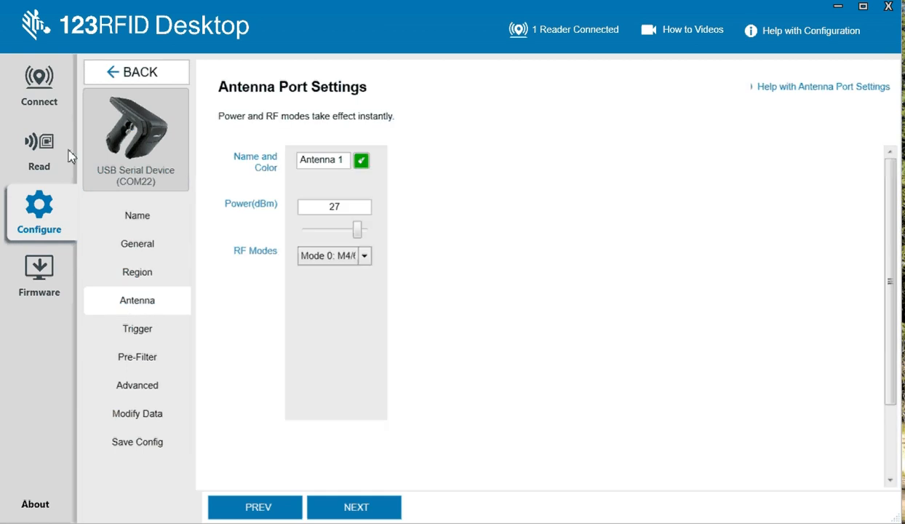
mouse_move(39, 88)
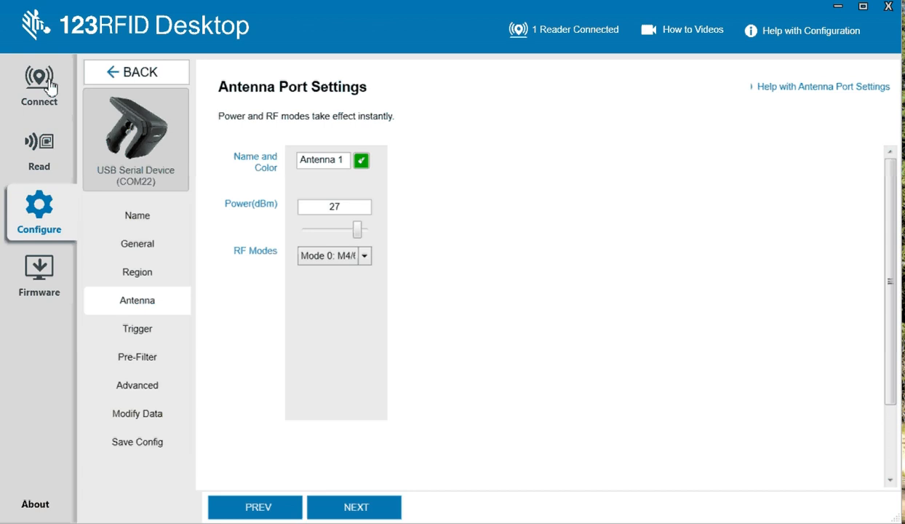
left_click(38, 149)
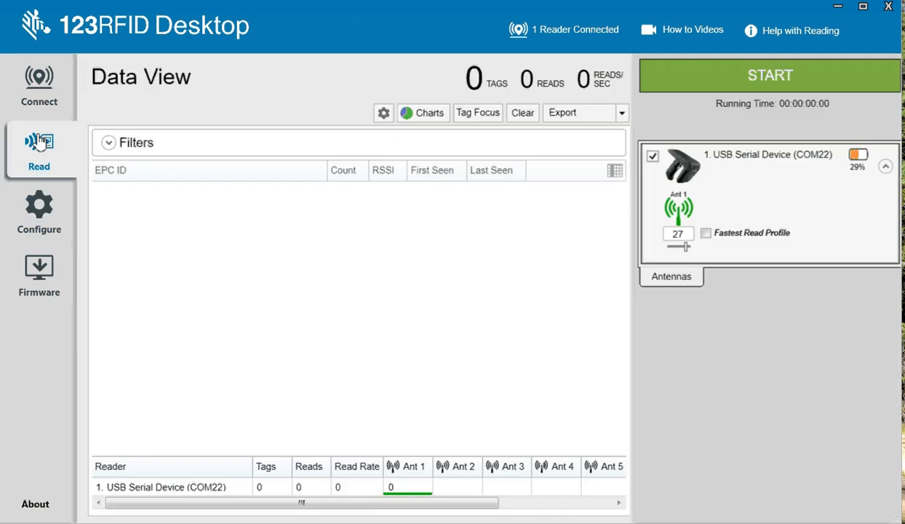
mouse_move(369, 240)
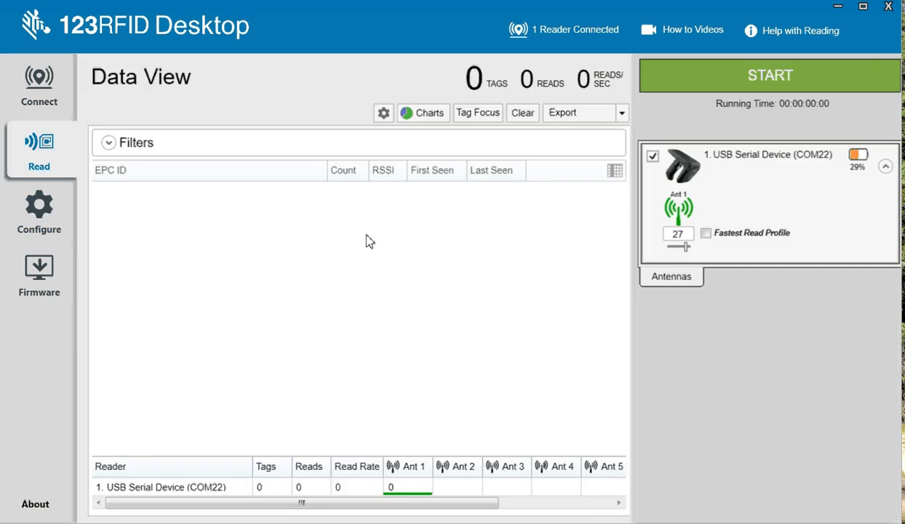
left_click(775, 75)
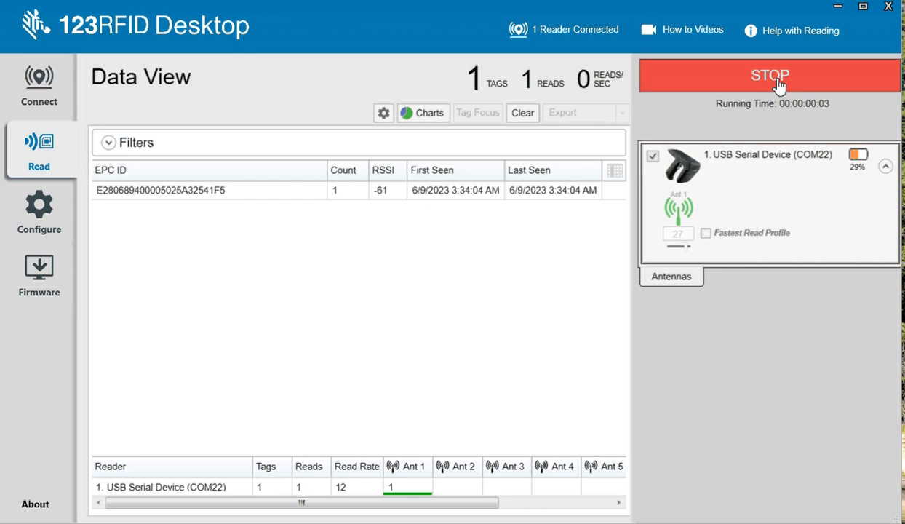
left_click(772, 76)
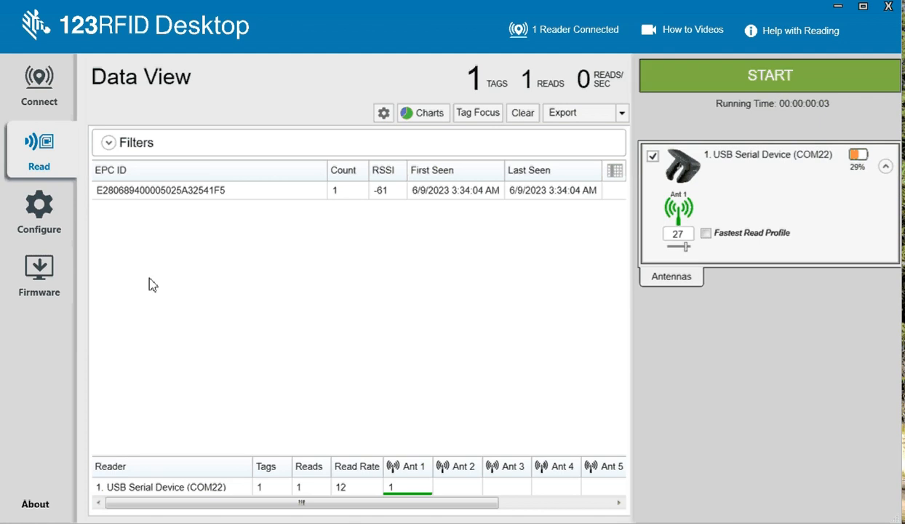
mouse_move(280, 310)
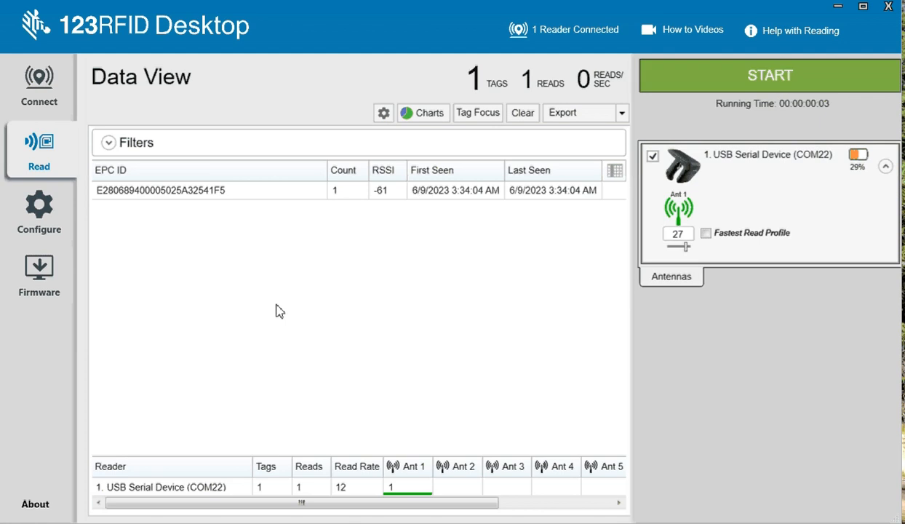
mouse_move(312, 43)
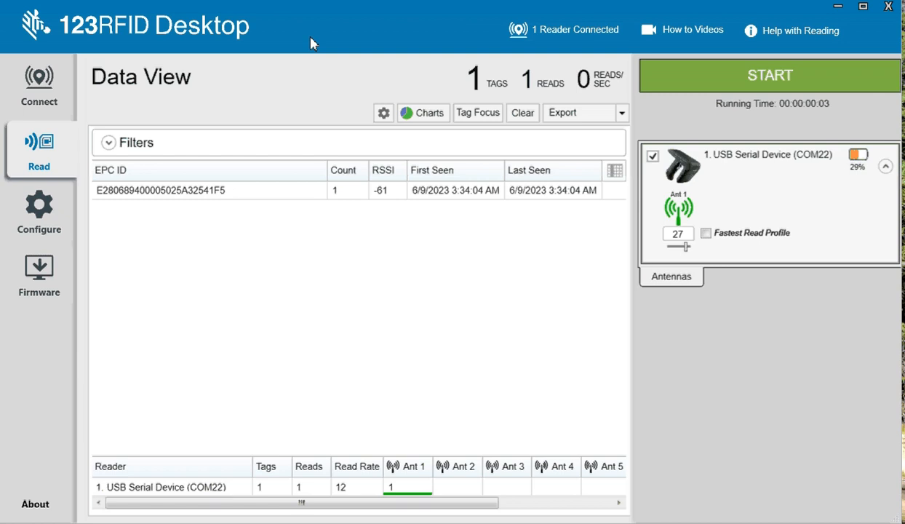
left_click(39, 206)
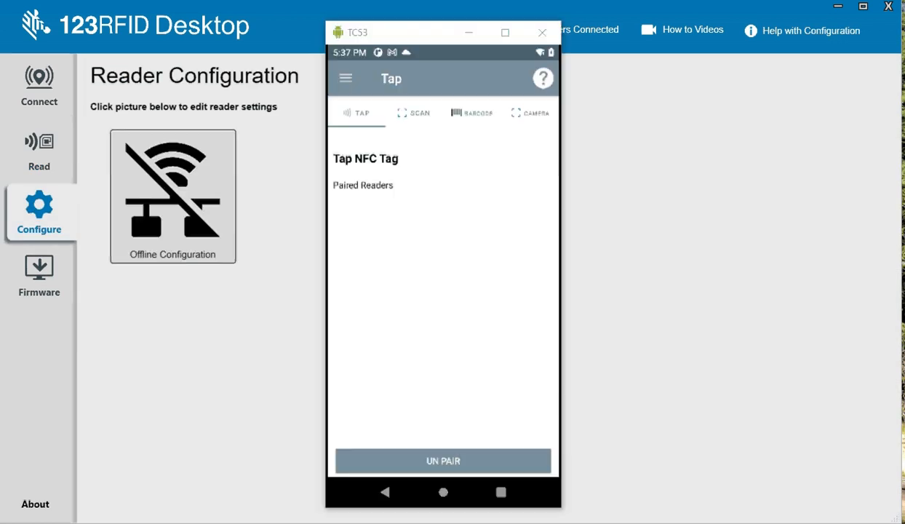
mouse_move(377, 245)
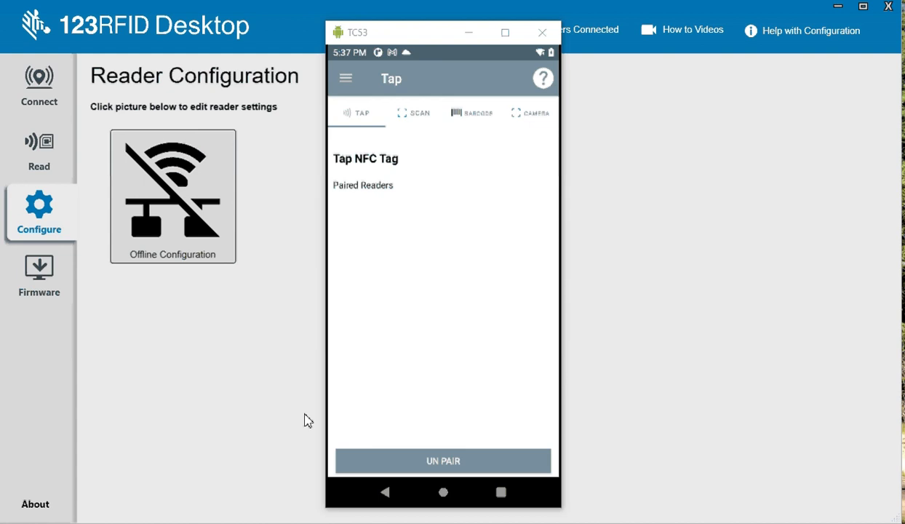
Step: Return to Reader Discovery, which lists no connected readers
left_click(39, 79)
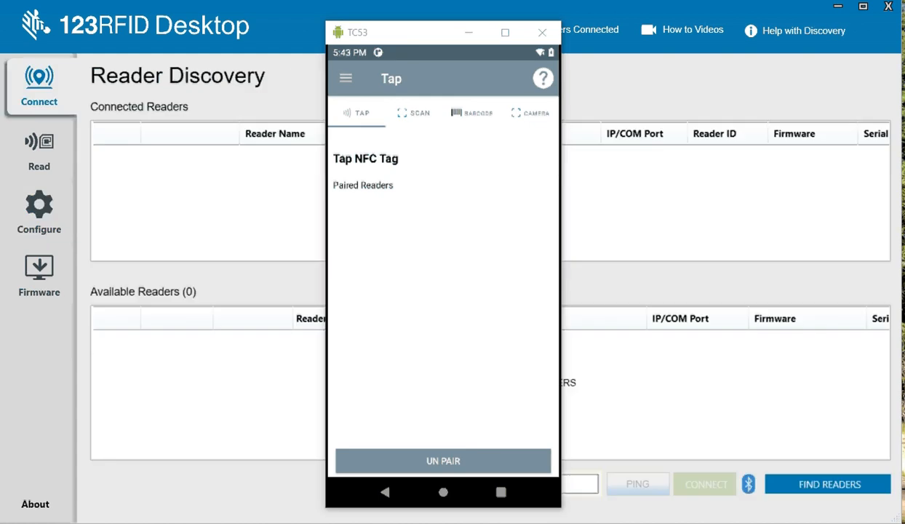
left_click(413, 113)
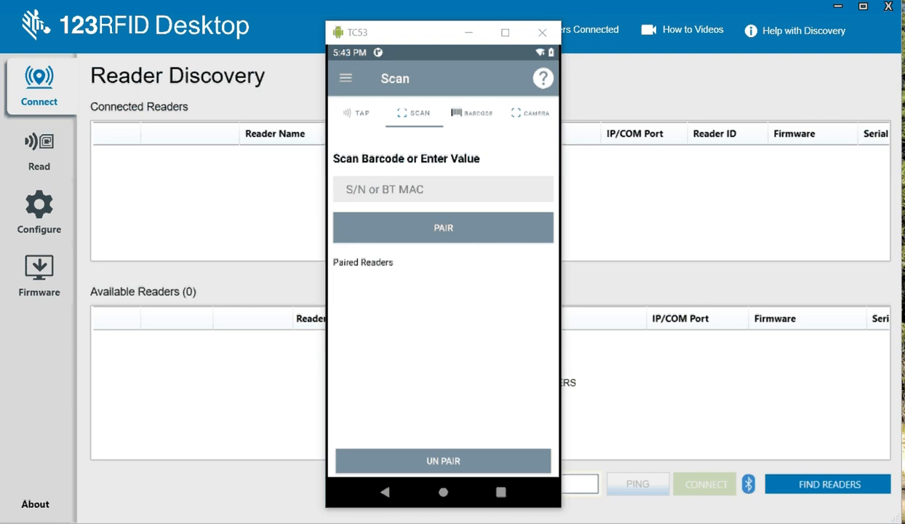
left_click(443, 189)
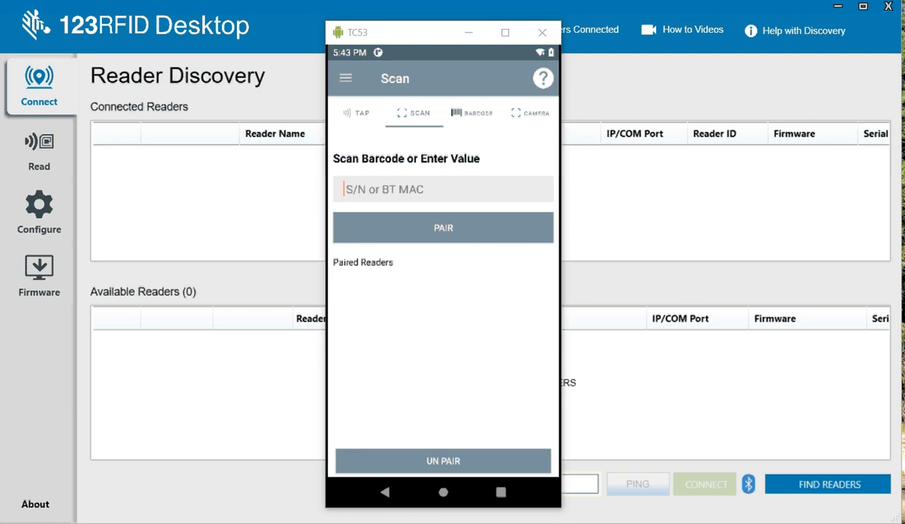
type("48A493AA8447")
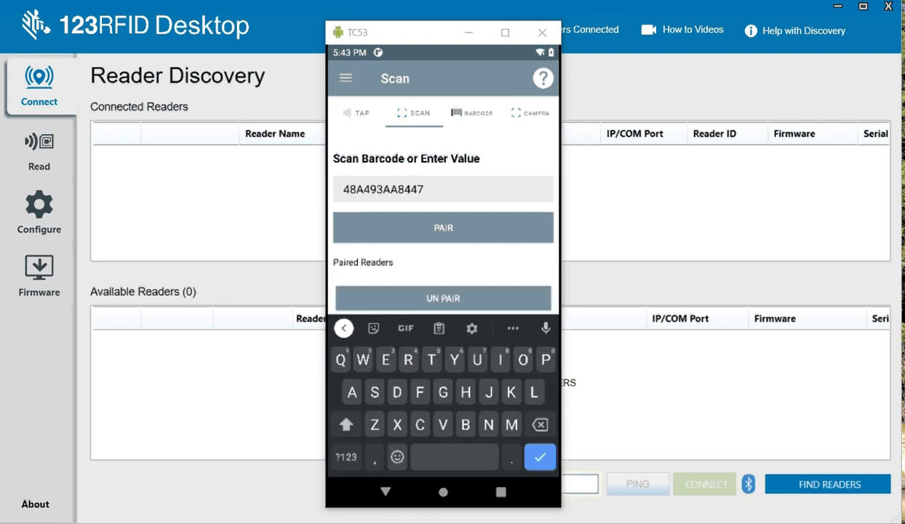
left_click(443, 227)
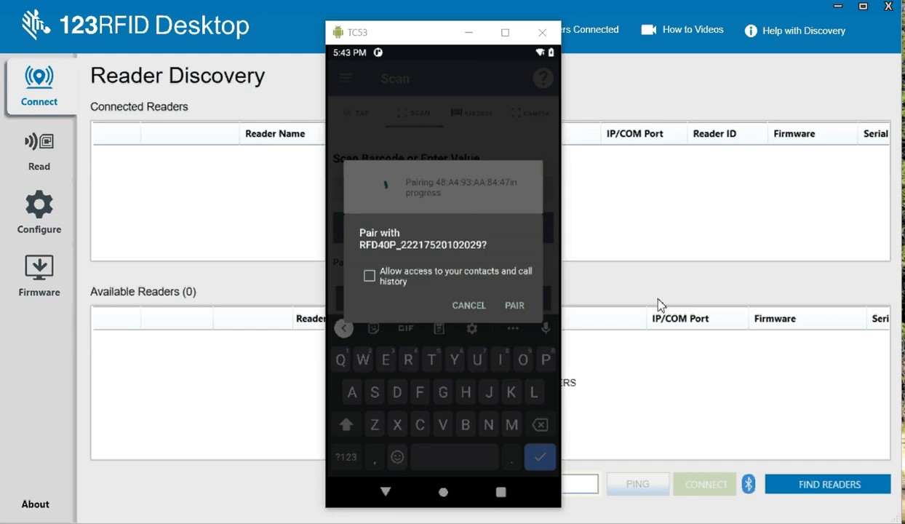
left_click(514, 305)
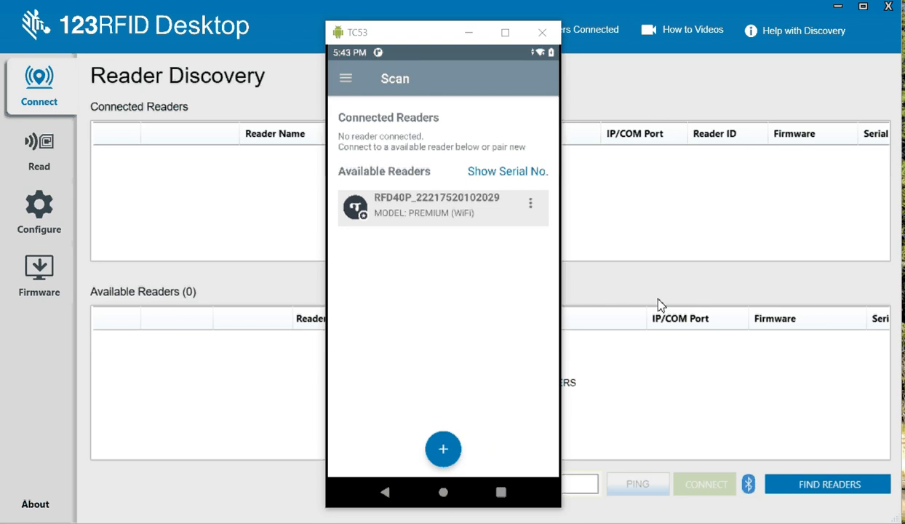
left_click(346, 78)
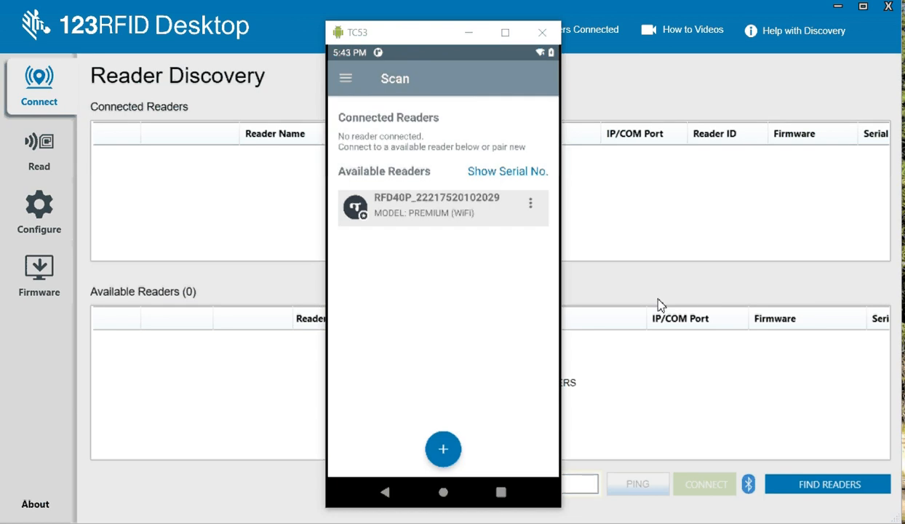
Step: Connect to the RFD40P reader and land on the Rapid read screen at zero reads
left_click(437, 207)
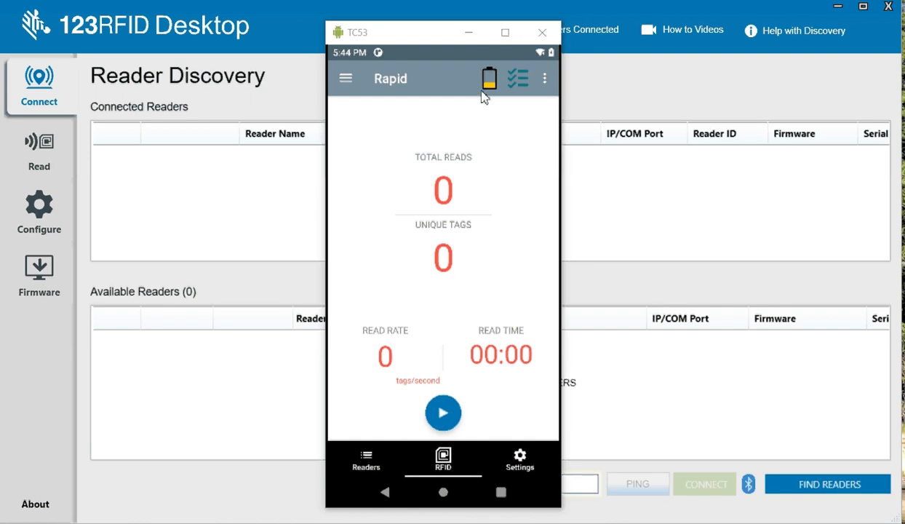
mouse_move(494, 129)
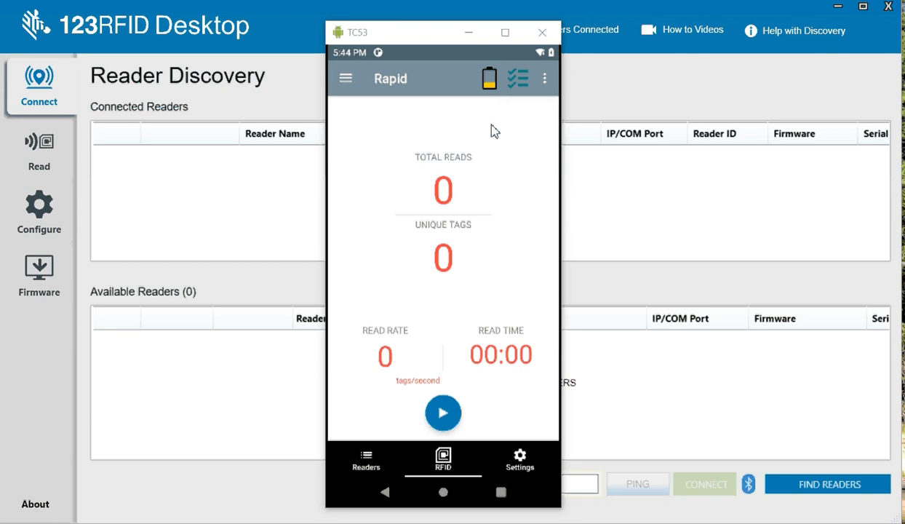
Step: Reach Advanced Reader Options via the overflow menu's RFID Settings, then return to the Readers list
left_click(544, 78)
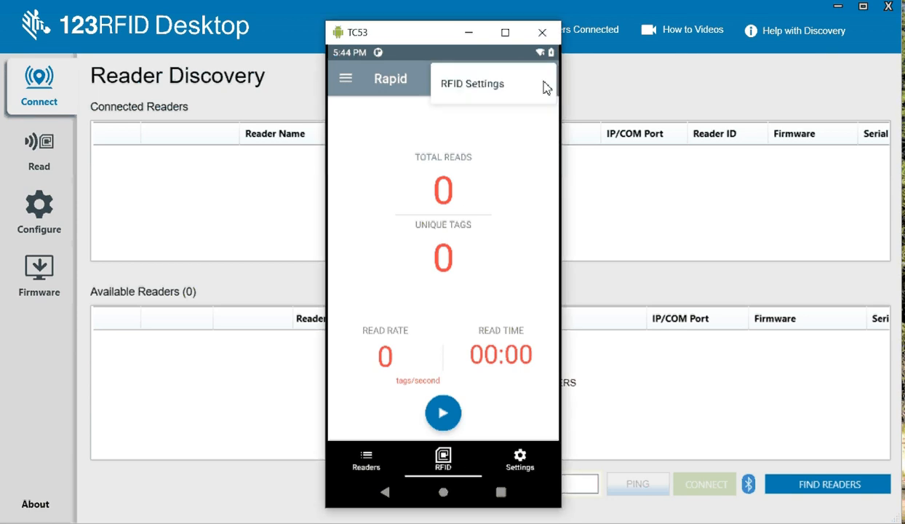
left_click(472, 83)
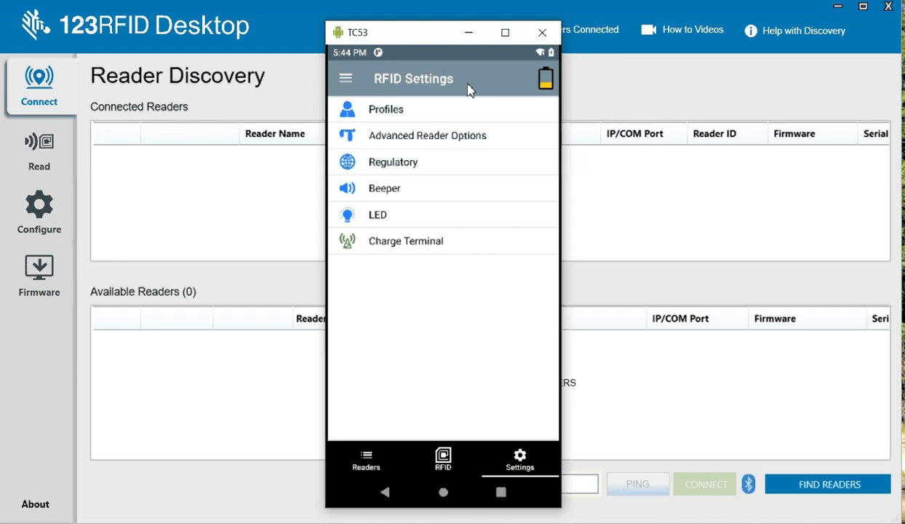
mouse_move(420, 258)
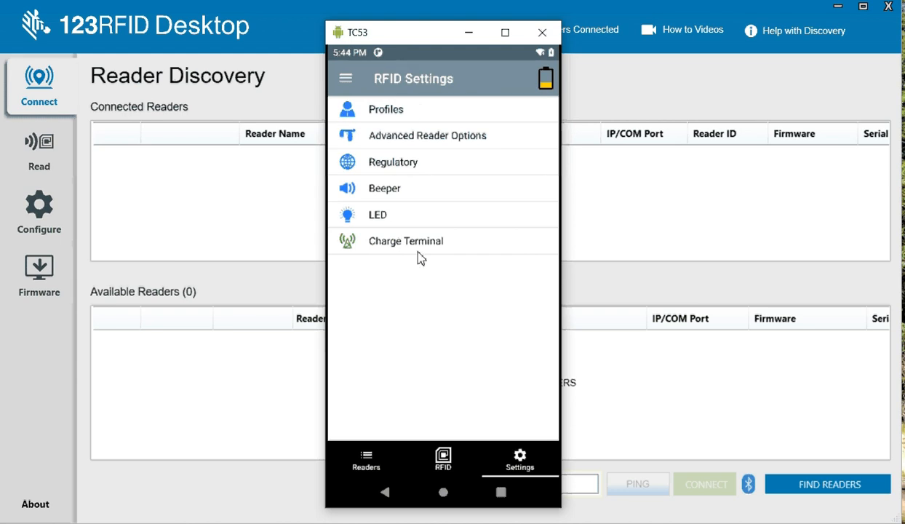
mouse_move(455, 171)
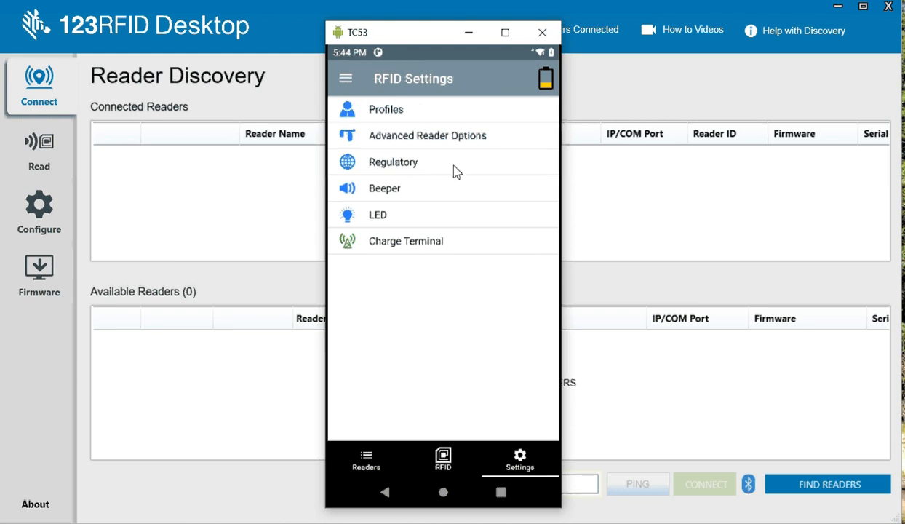
mouse_move(390, 144)
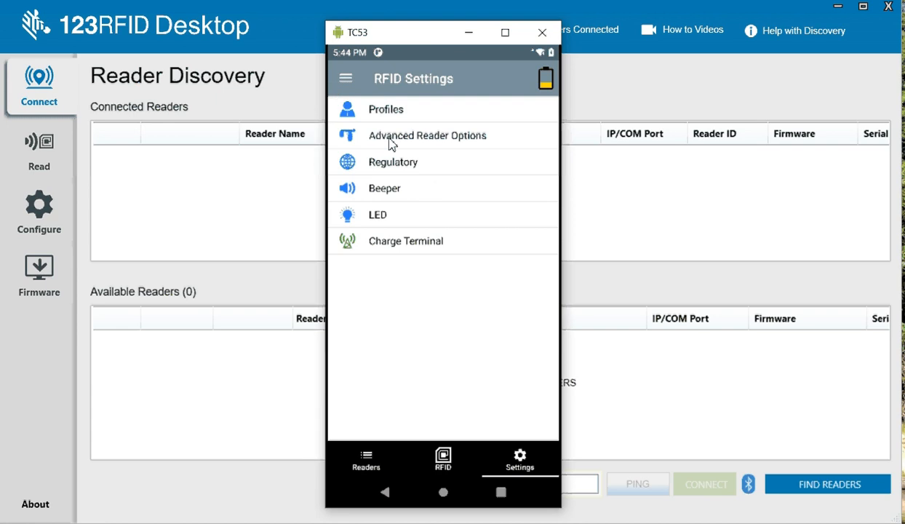
left_click(427, 135)
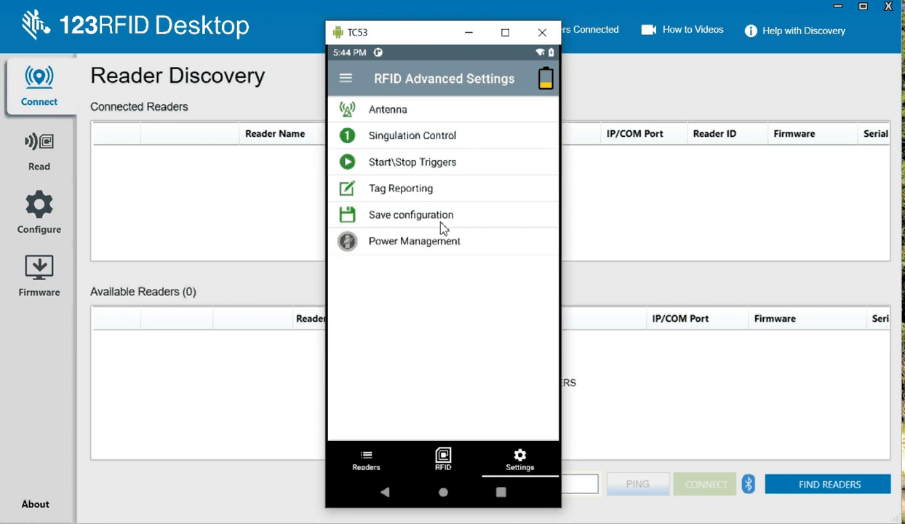
mouse_move(424, 202)
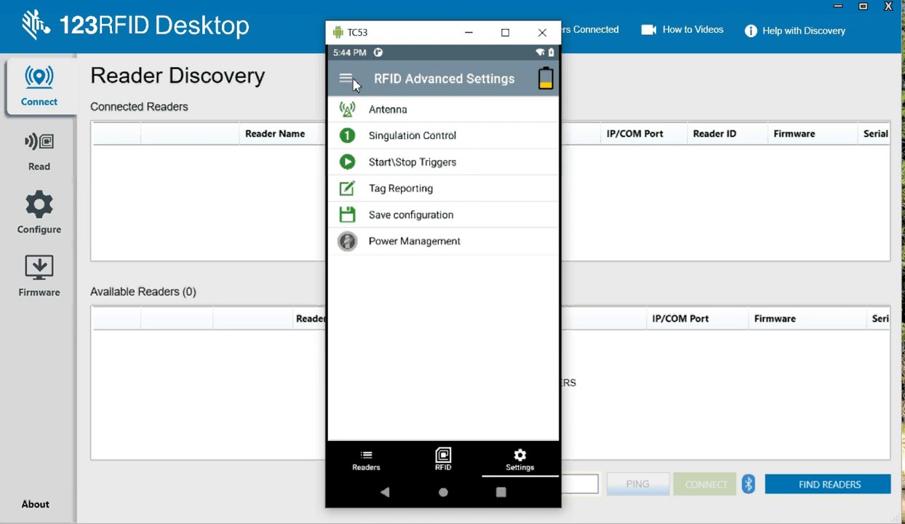
left_click(352, 79)
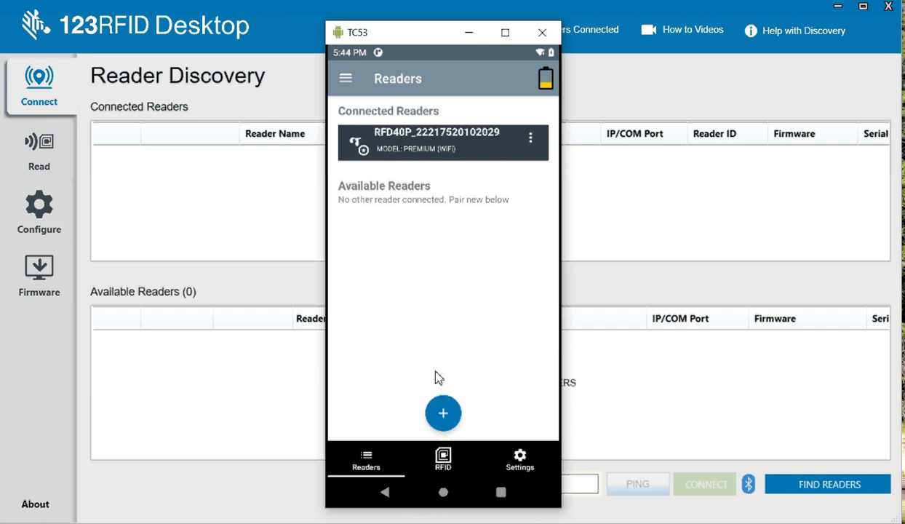
left_click(529, 137)
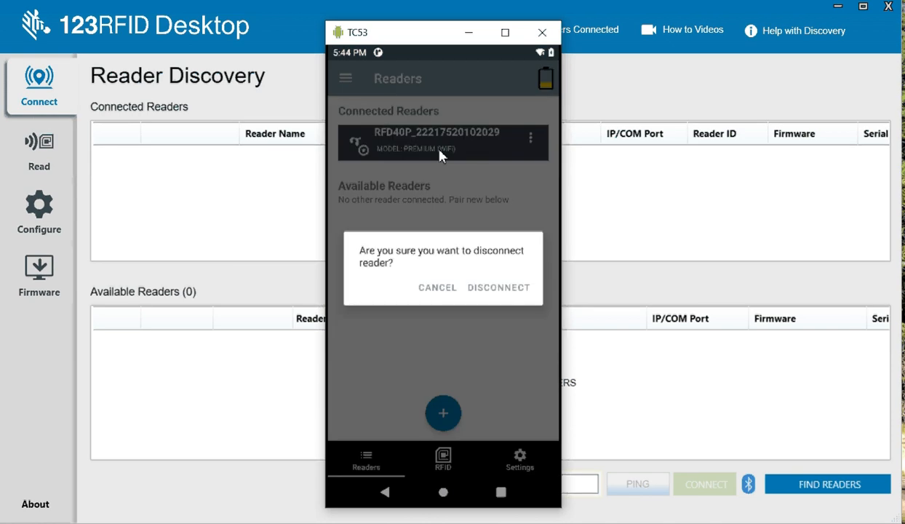
left_click(437, 287)
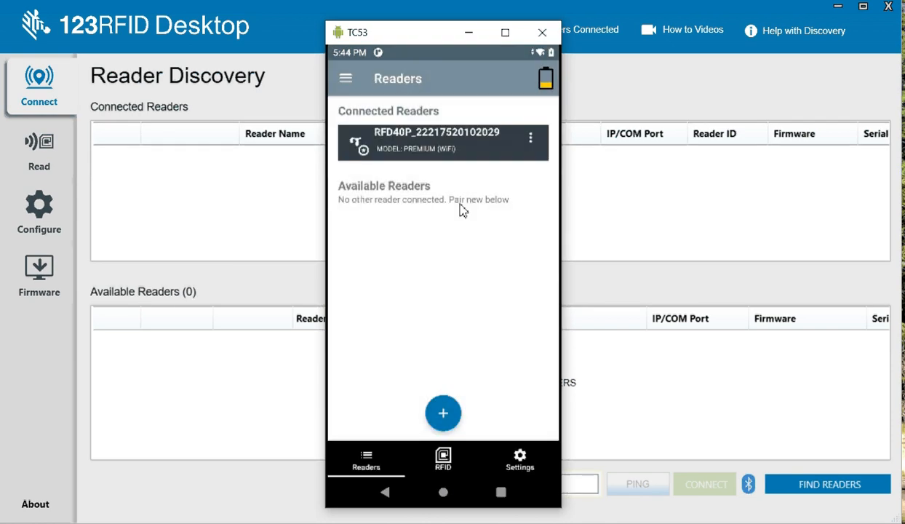
left_click(443, 460)
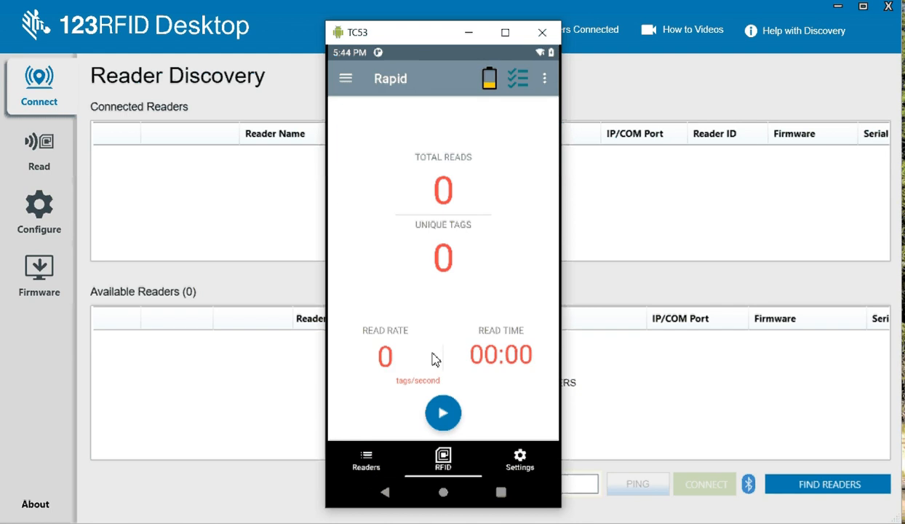
Step: Run and stop a rapid read capturing 1822 total reads of 24 unique tags
left_click(444, 412)
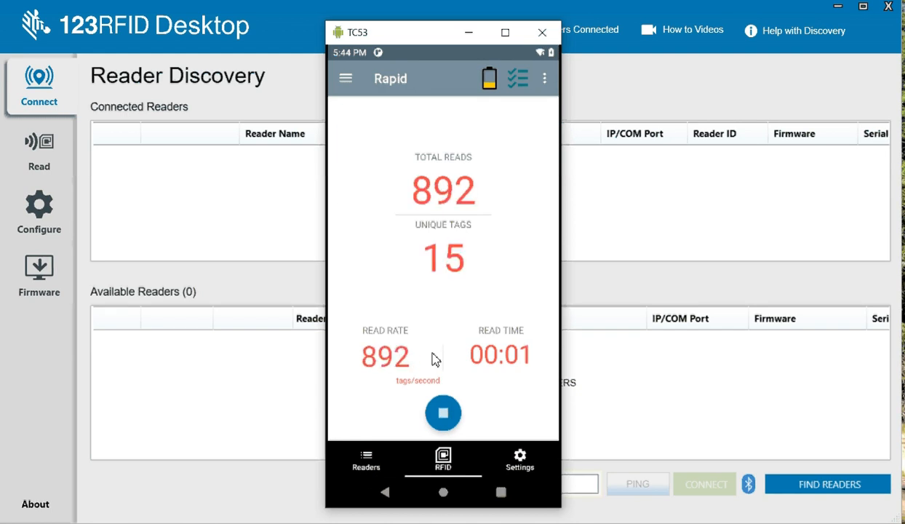
left_click(443, 413)
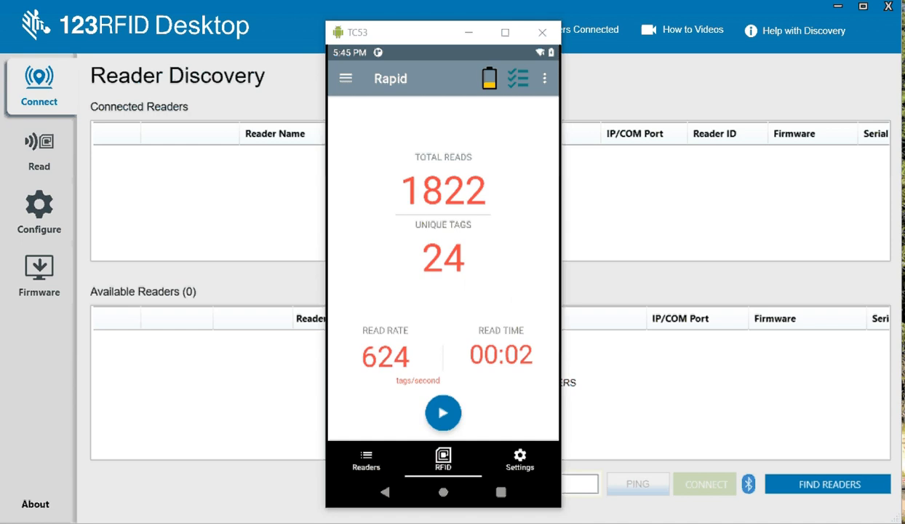
left_click(345, 78)
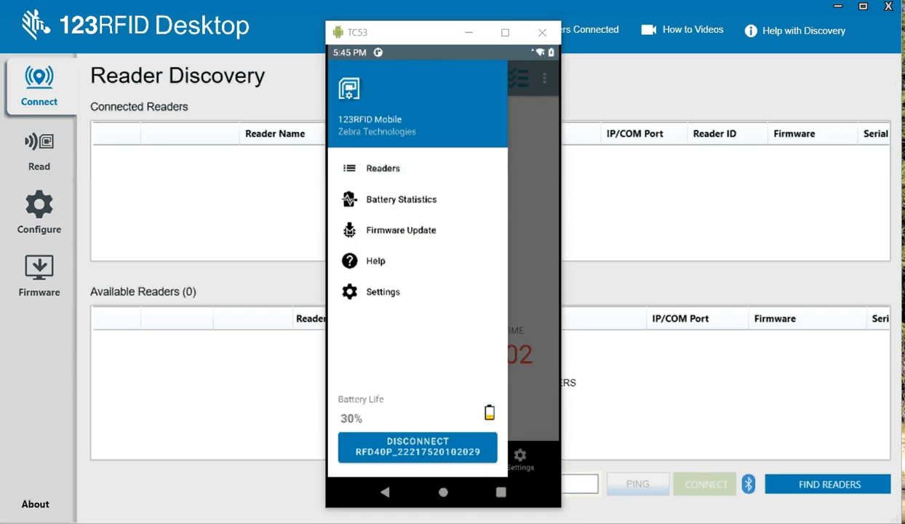
left_click(401, 230)
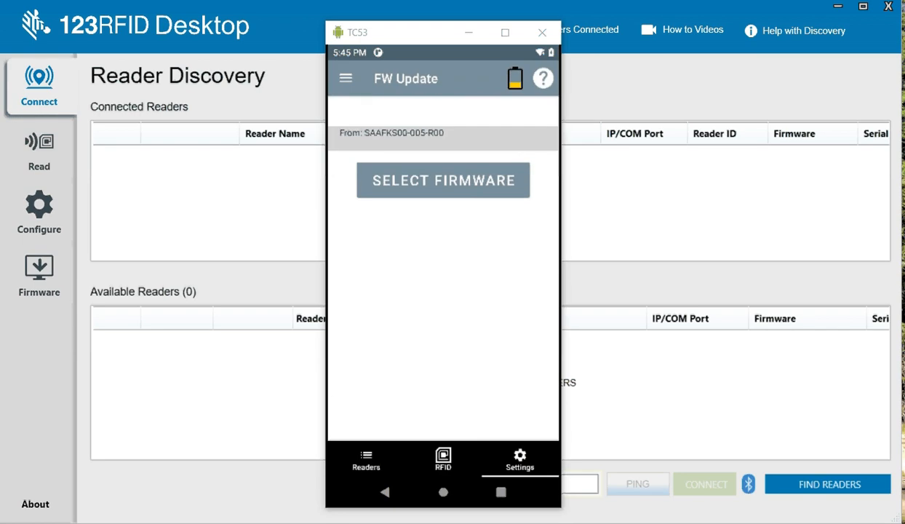
left_click(443, 180)
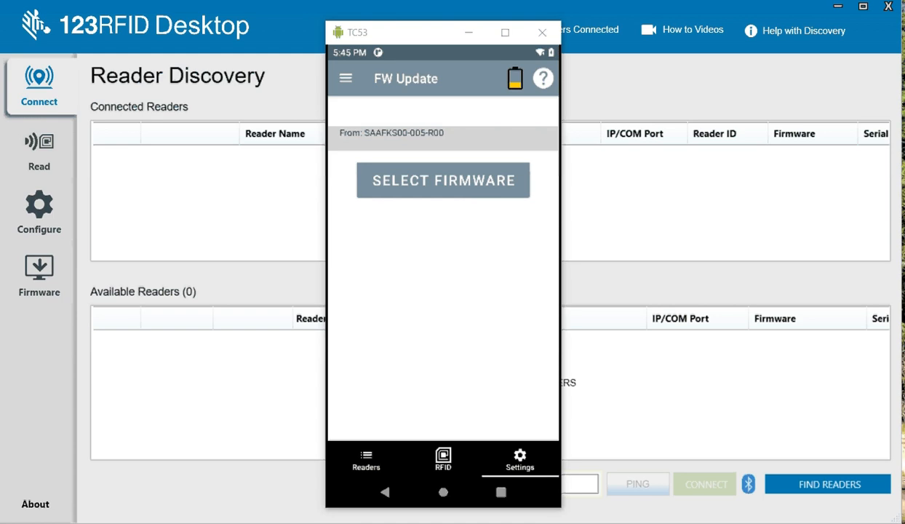
left_click(344, 78)
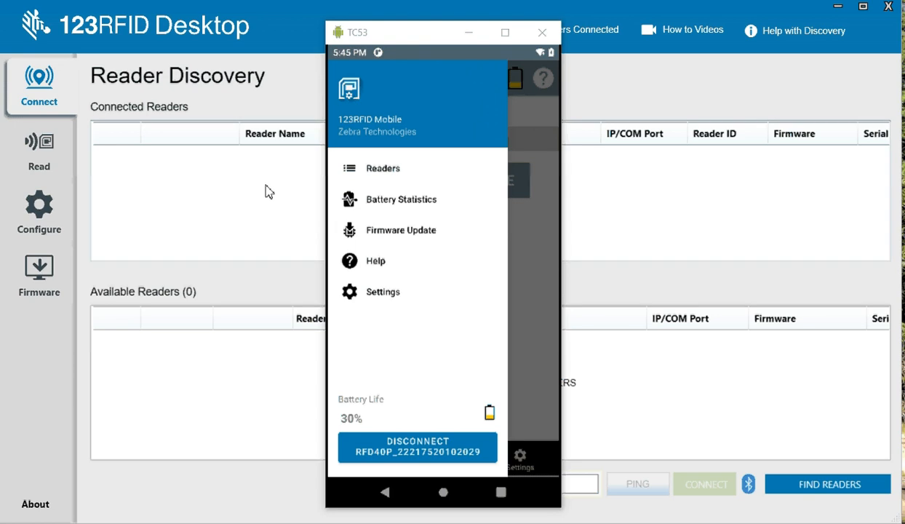
mouse_move(160, 381)
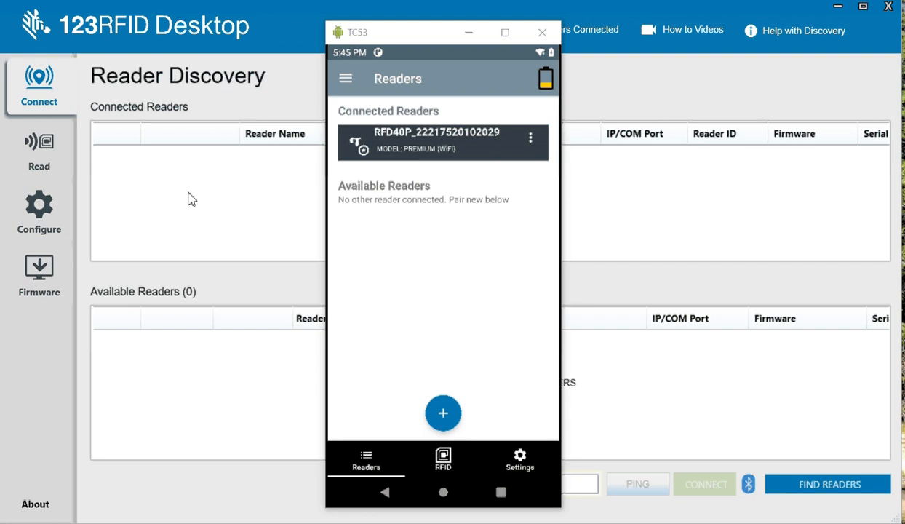
mouse_move(181, 275)
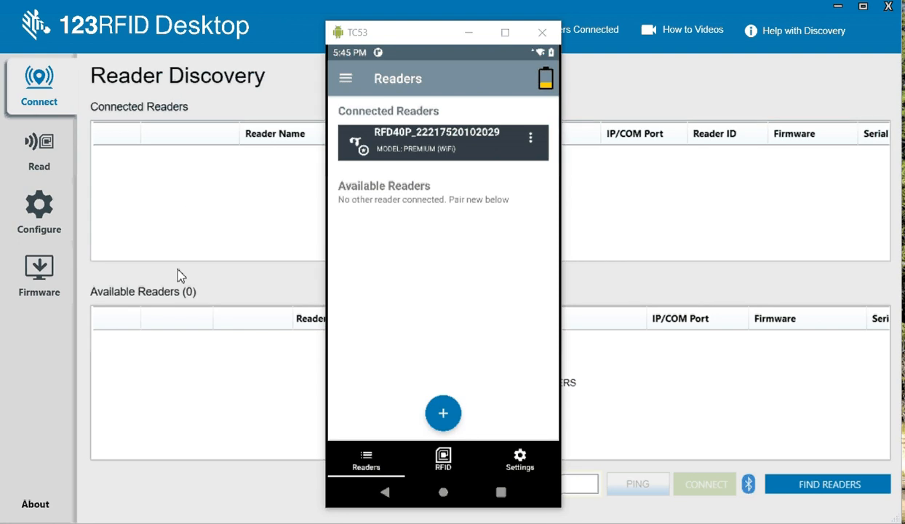
mouse_move(196, 290)
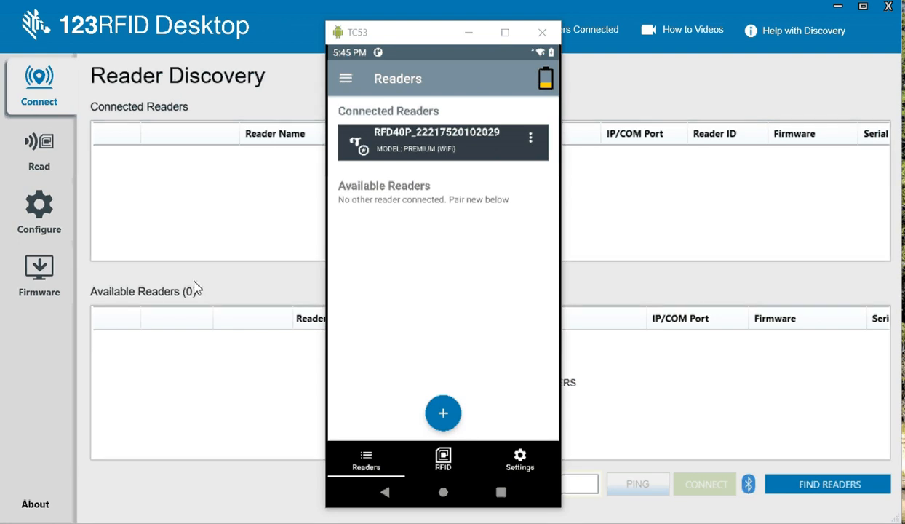
mouse_move(194, 419)
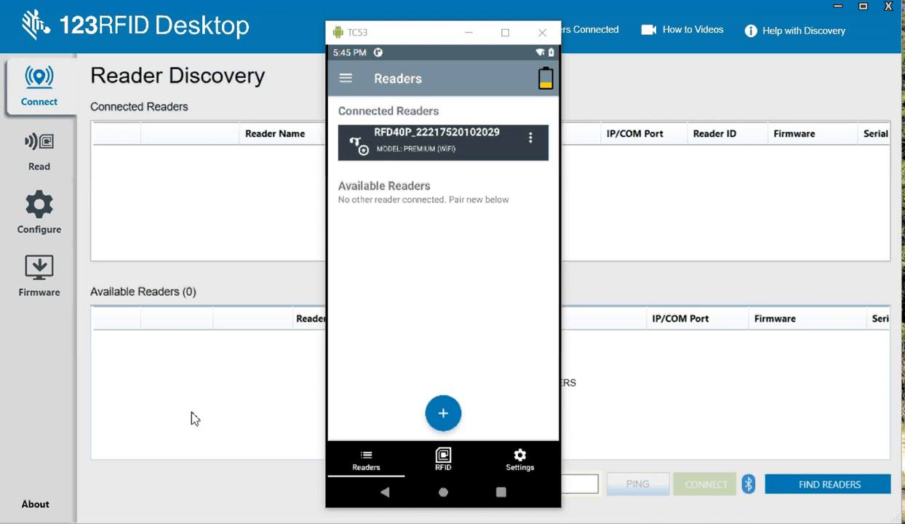
left_click(443, 461)
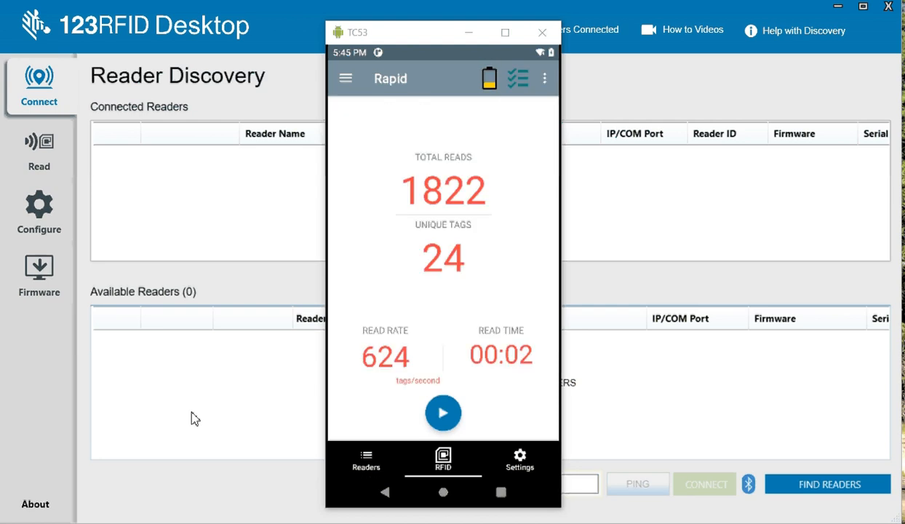
Step: Show the Application settings with auto connect reader and battery notifications enabled
left_click(519, 462)
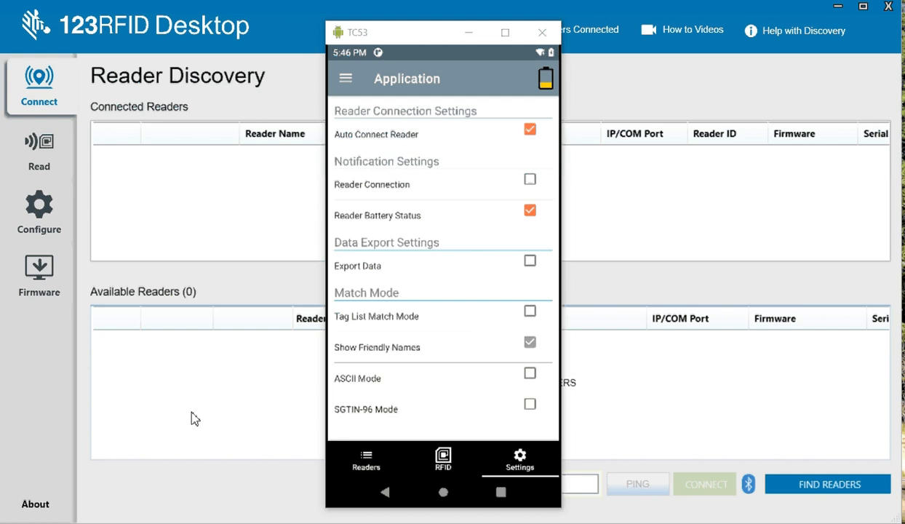
mouse_move(211, 304)
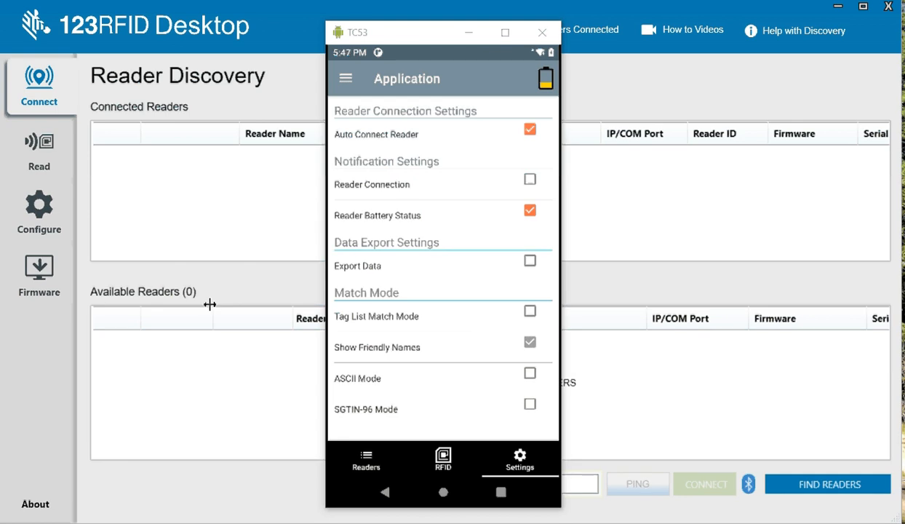
mouse_move(211, 192)
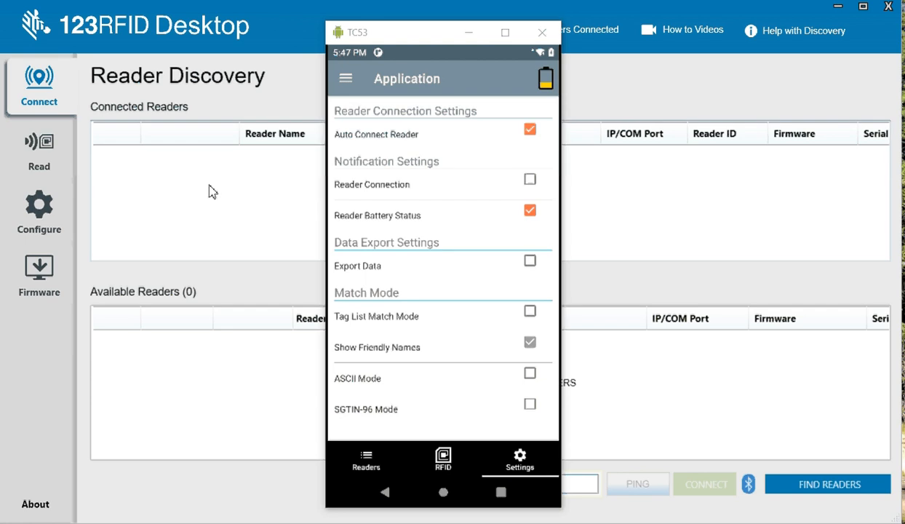